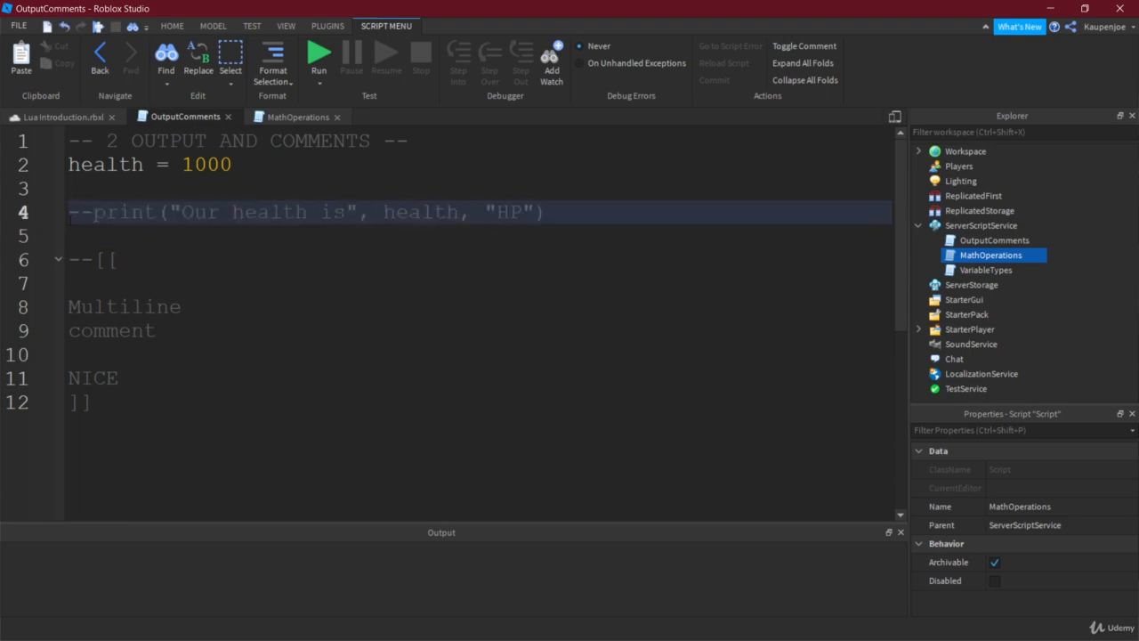
Save the place and close the finished OutputComments script, leaving MathOperations open.
key(Ctrl+s)
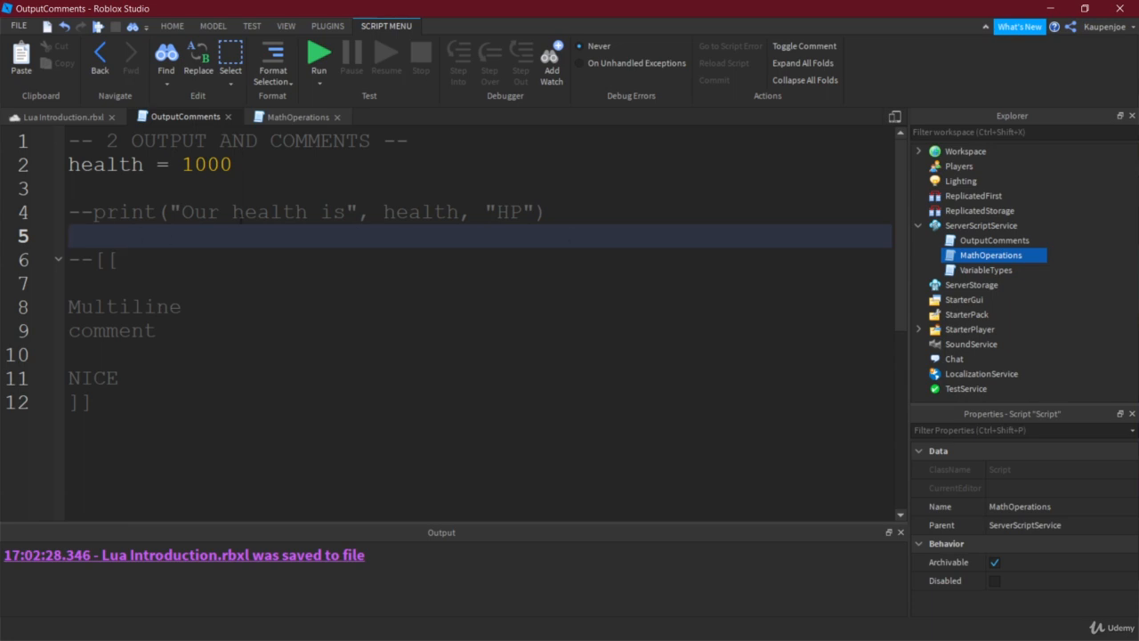
click(157, 234)
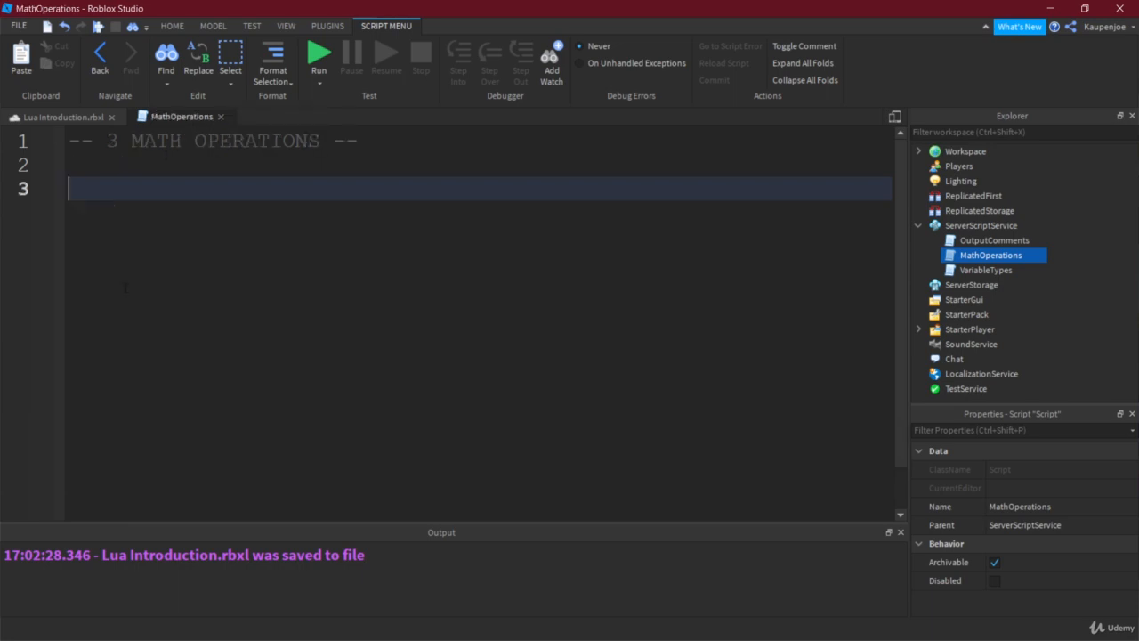
Add an Addition comment and the line addition = 20+5 below the header.
click(210, 189)
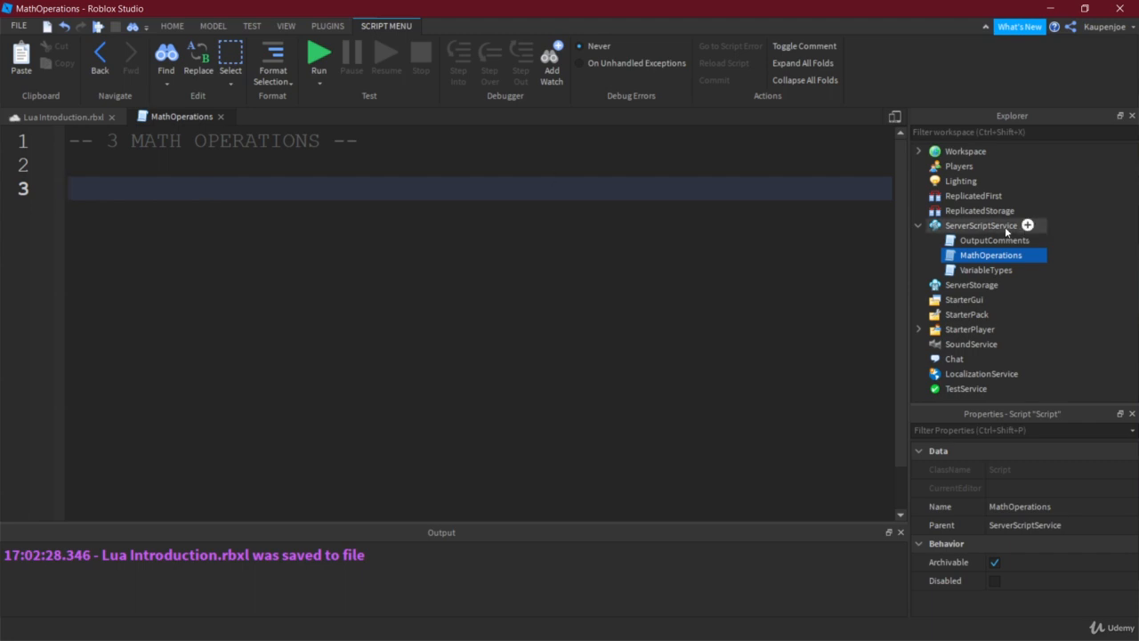
click(1050, 224)
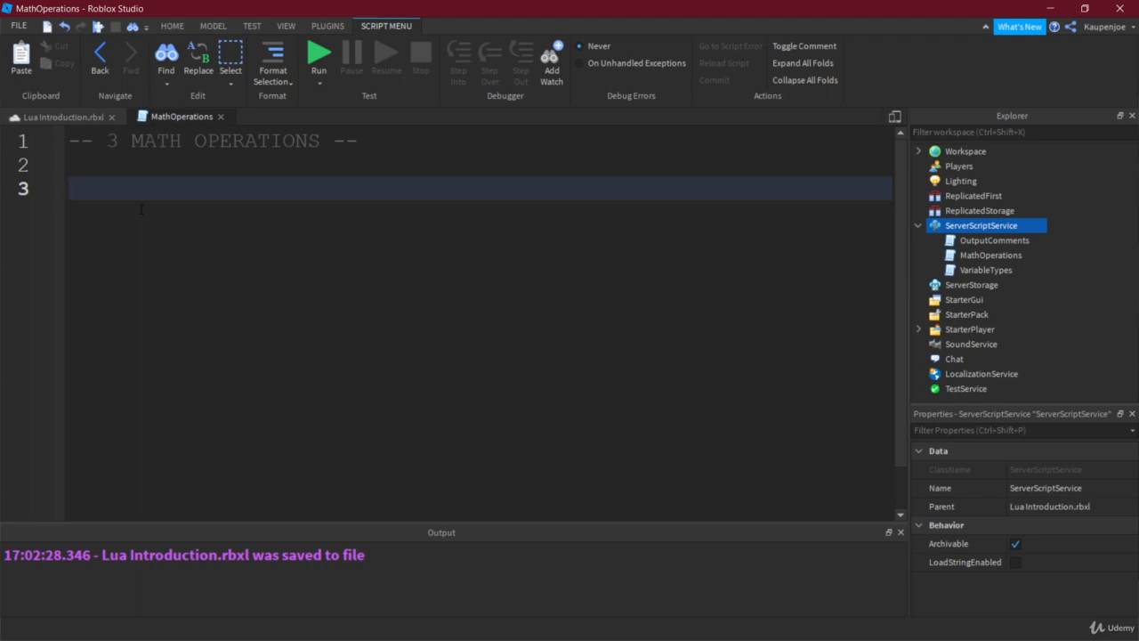
text(--)
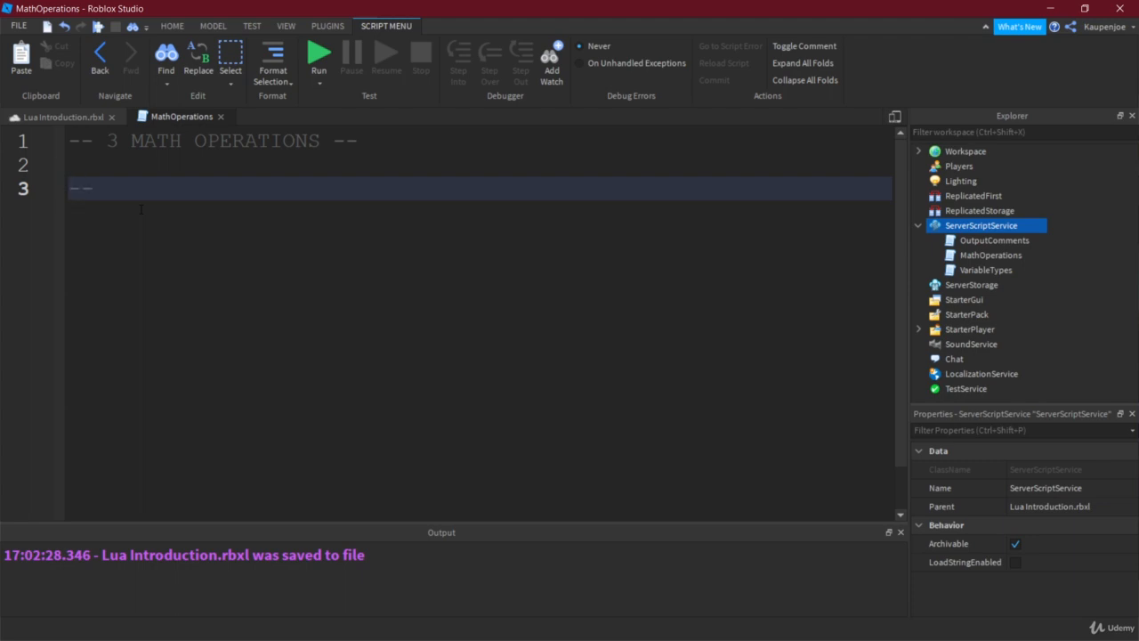
text(Addi)
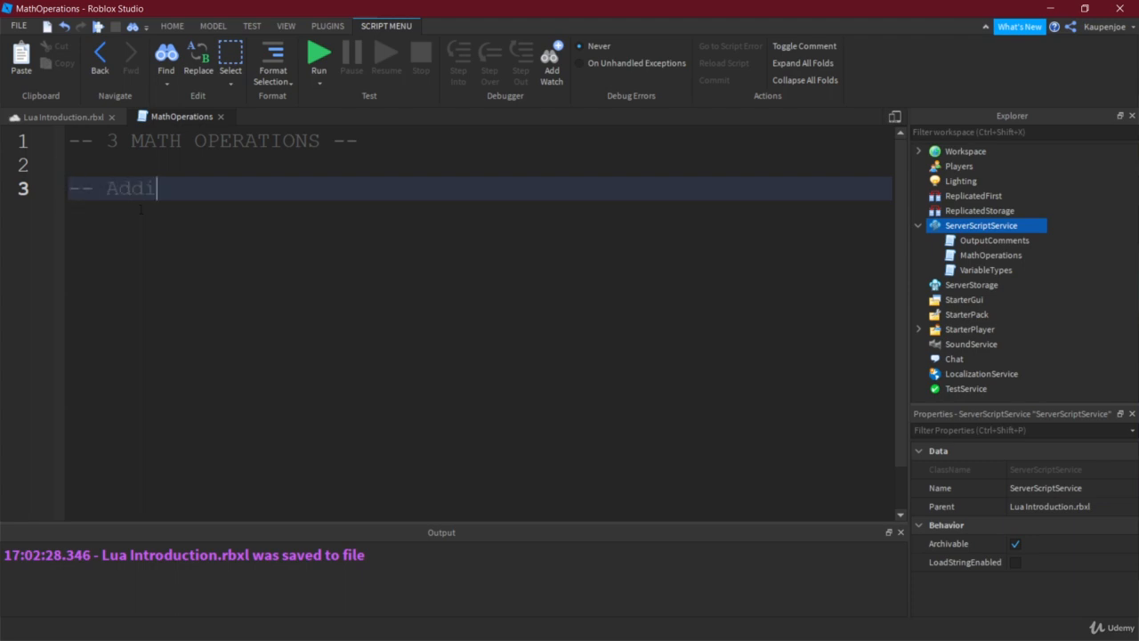
text(tion --)
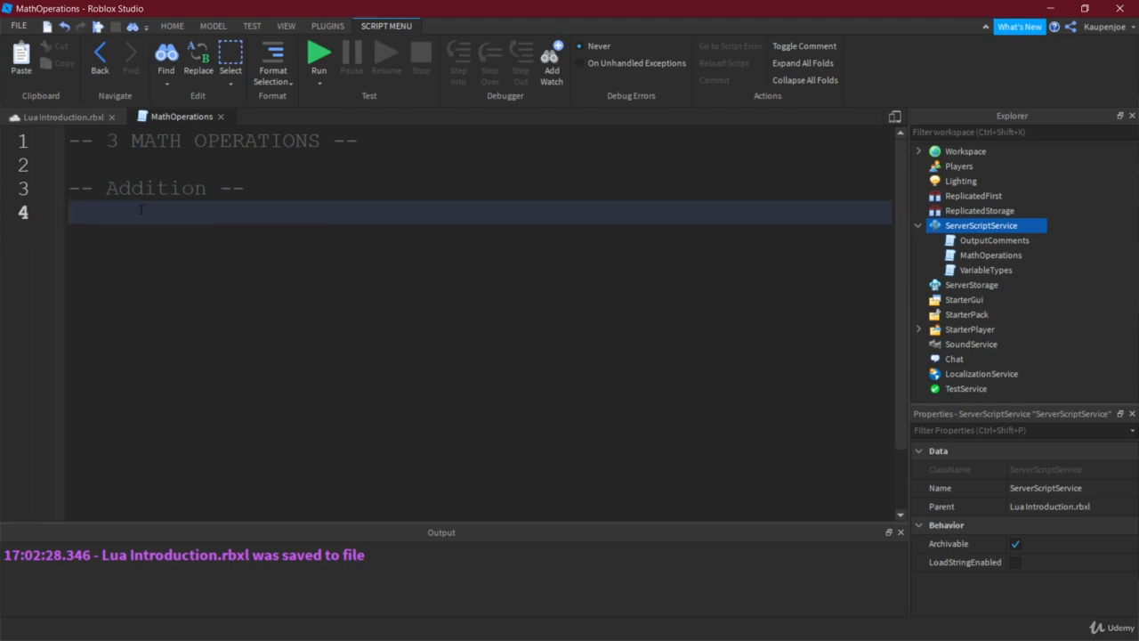
text(a)
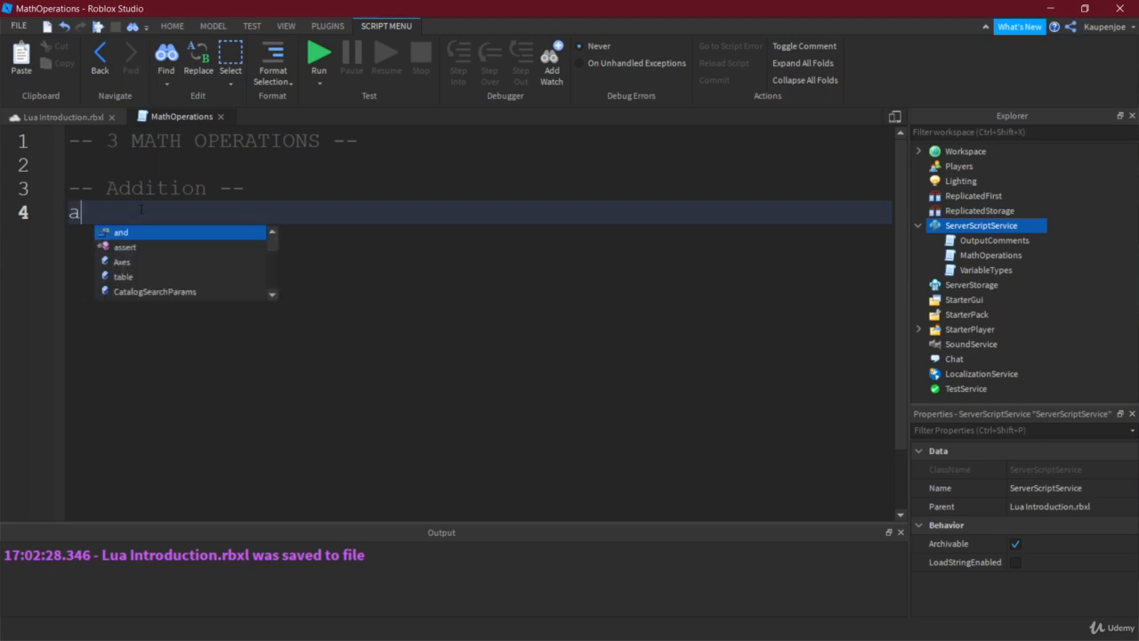
text(ddition =)
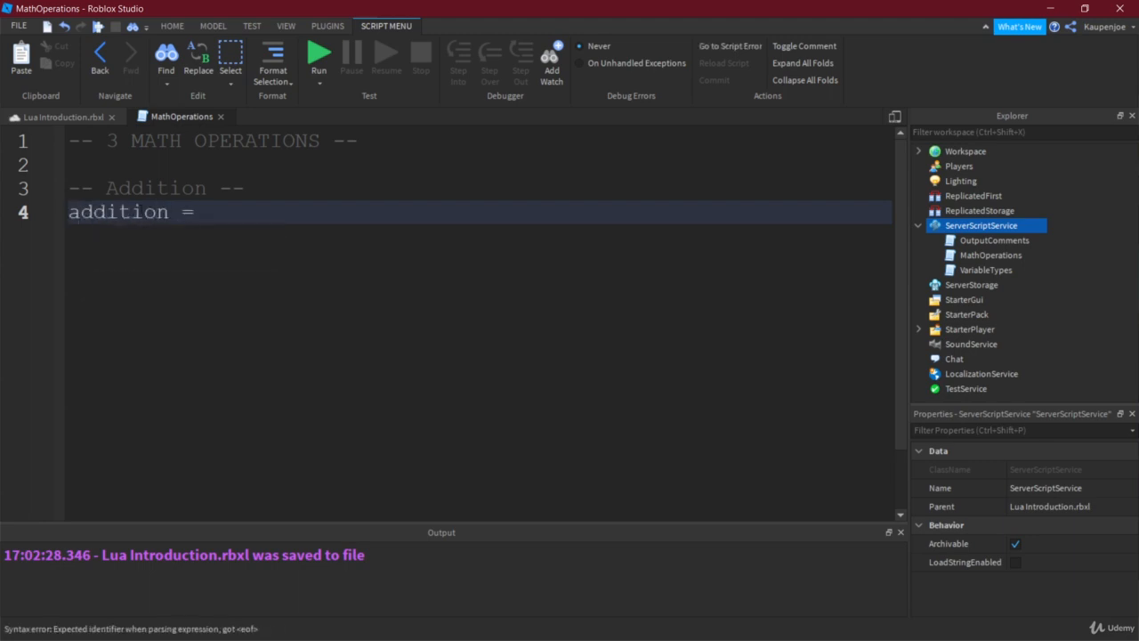
text(20 +5)
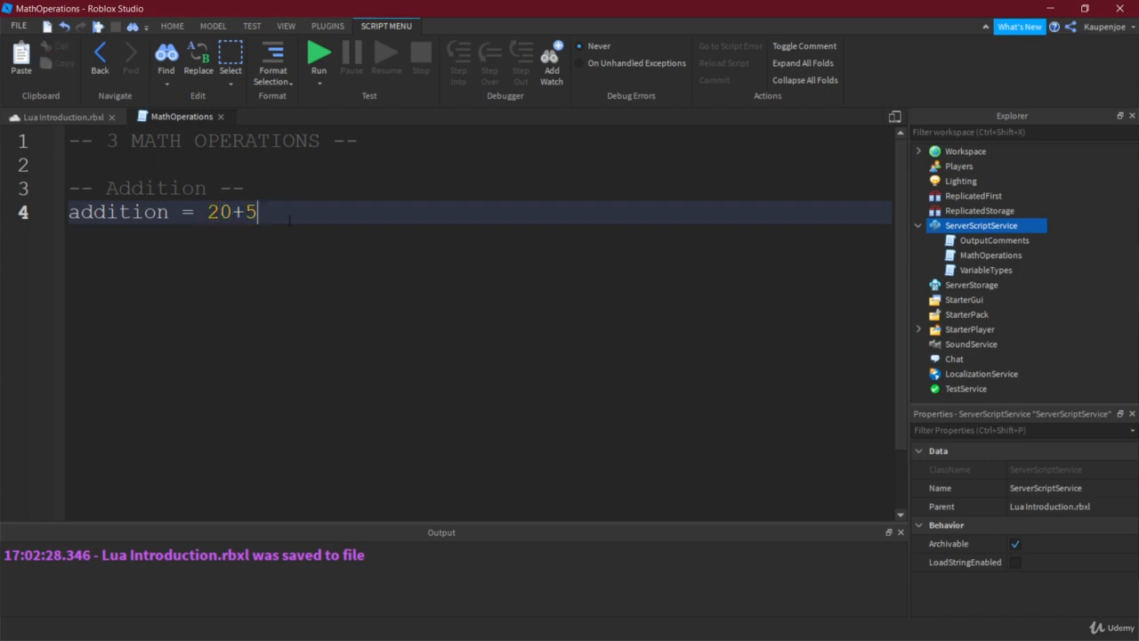
Add print("20+5=", addition) and run the game to see 20+5= 25 in Output.
text(pü)
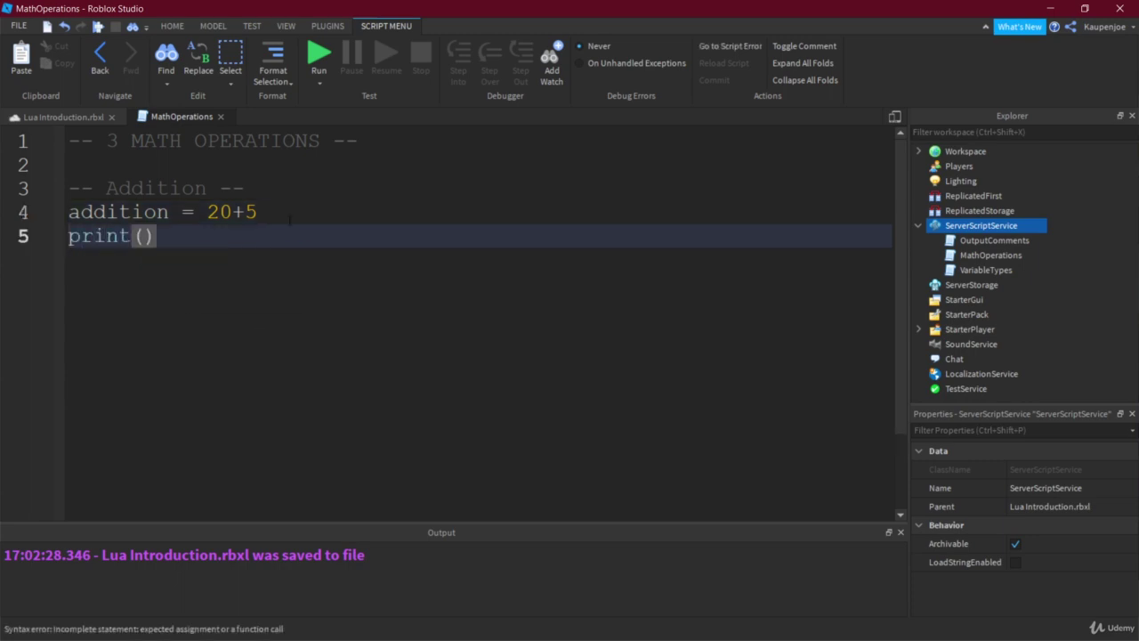
text("20+5")
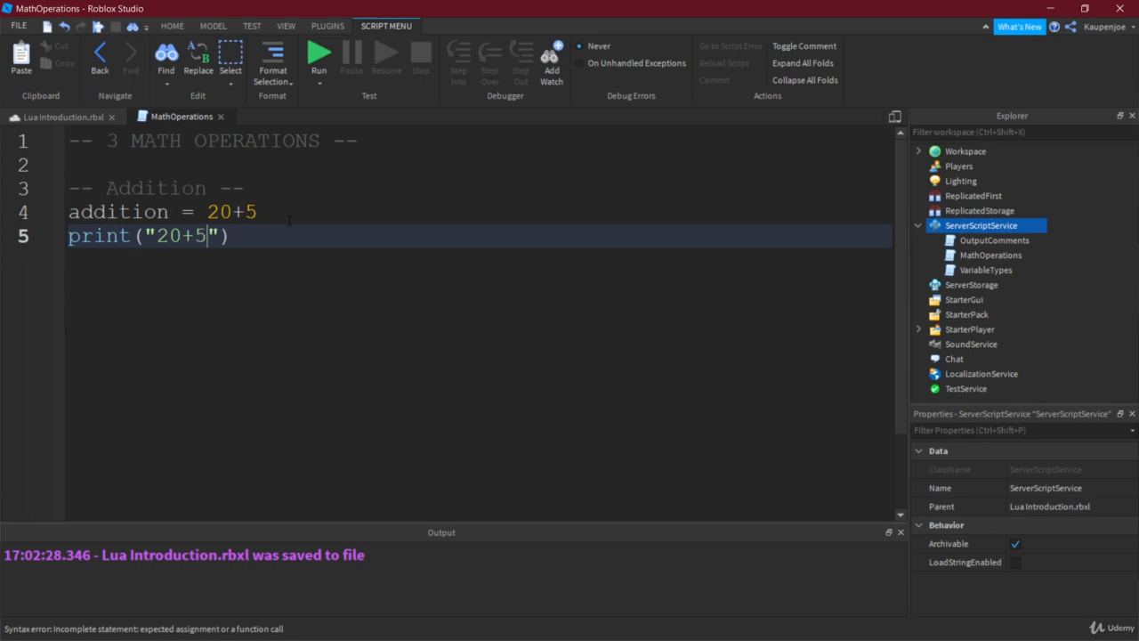
text(=", addition)
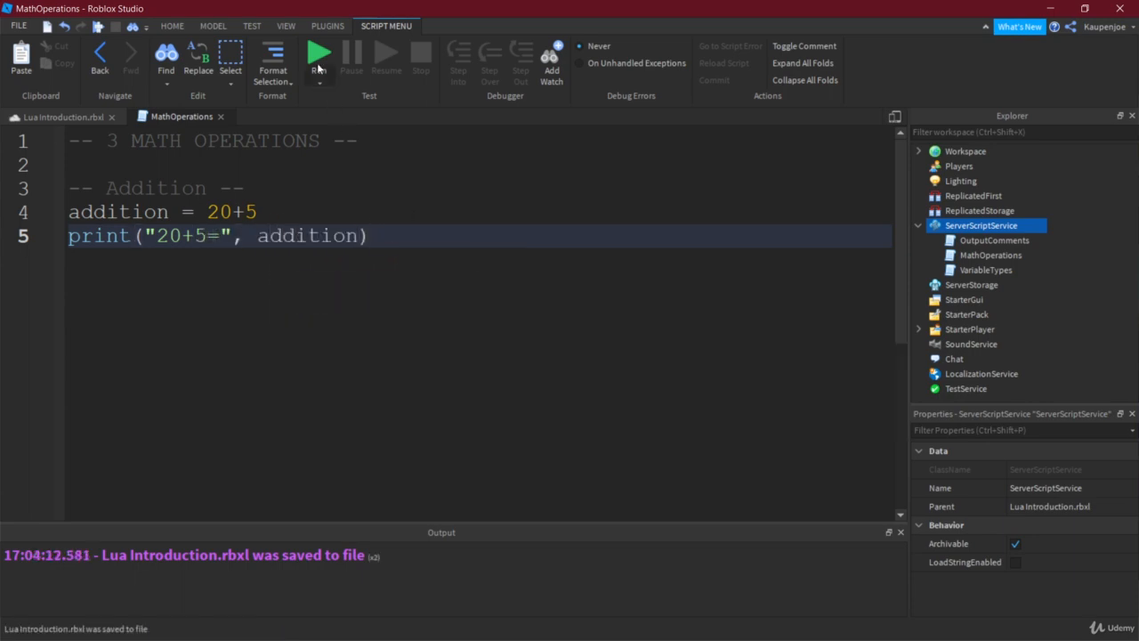
click(318, 54)
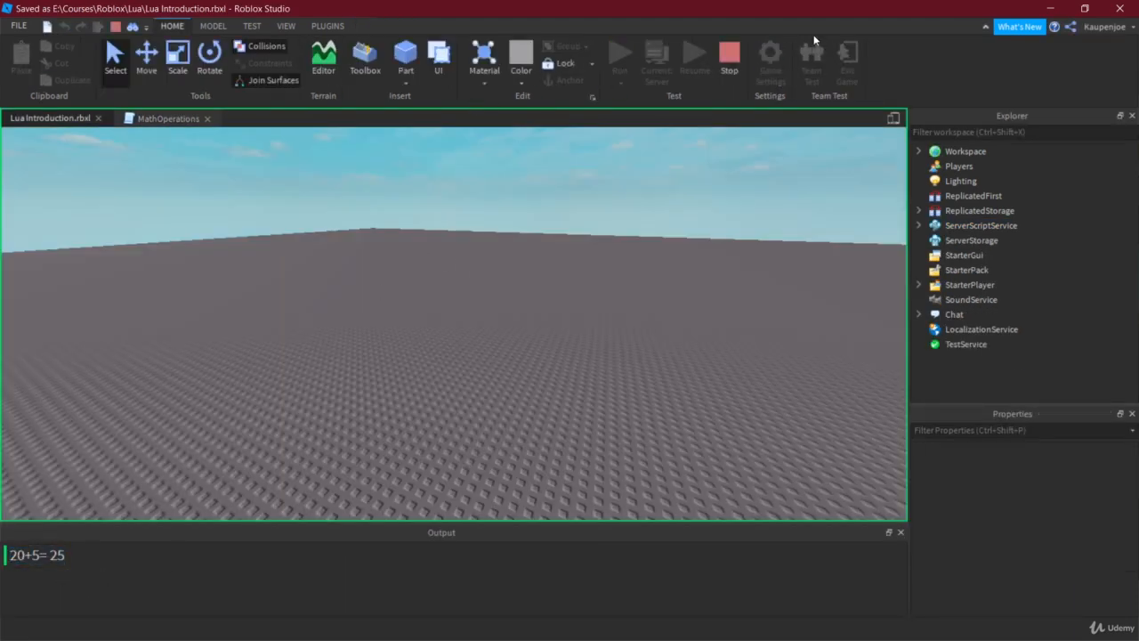
click(168, 117)
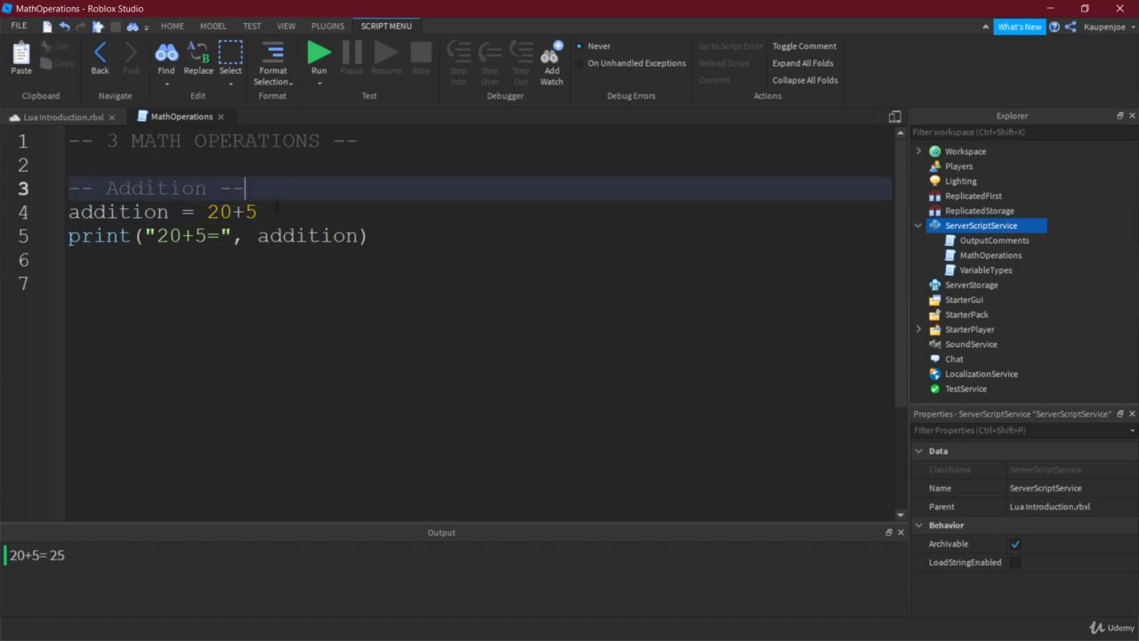
Insert add1 = 20 above and compute addition as add1+5.
key(Enter)
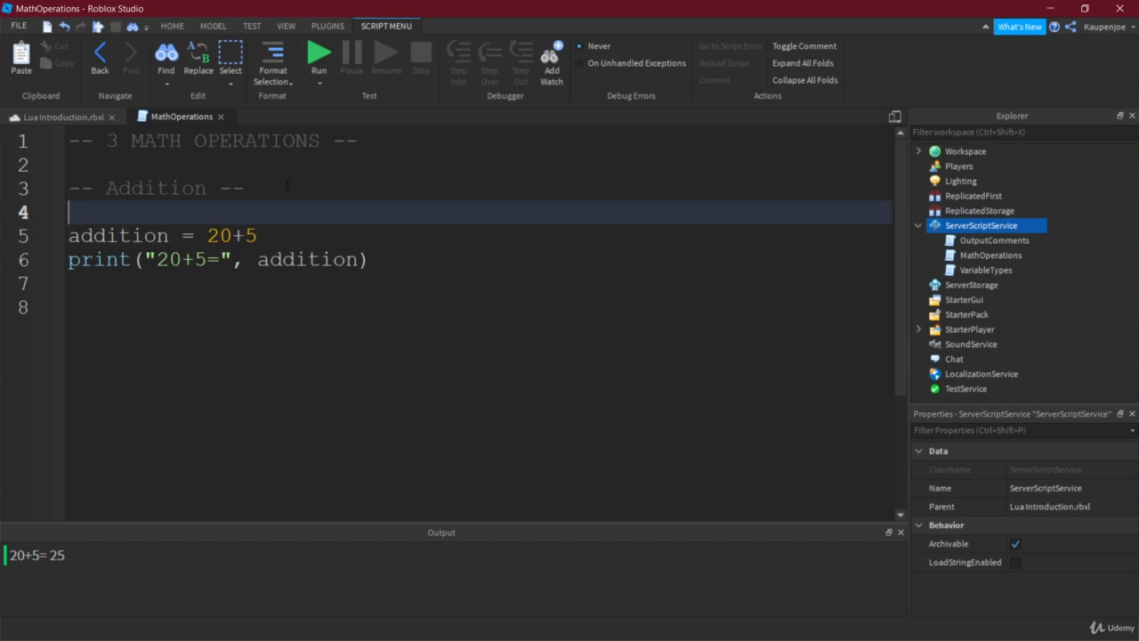
text(add1)
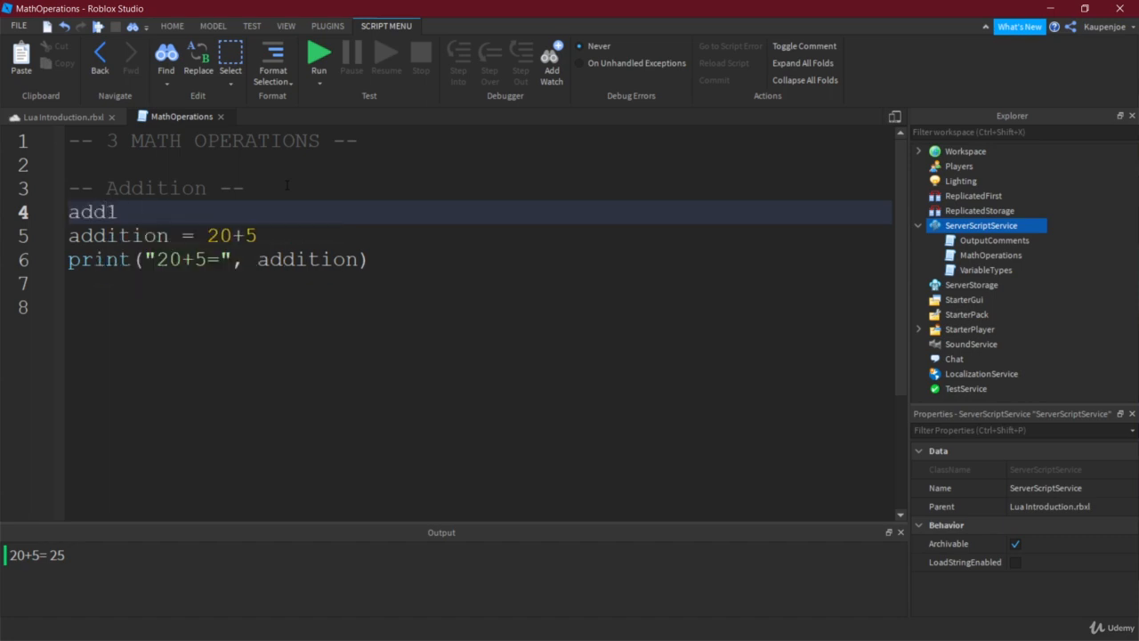
text(= 20)
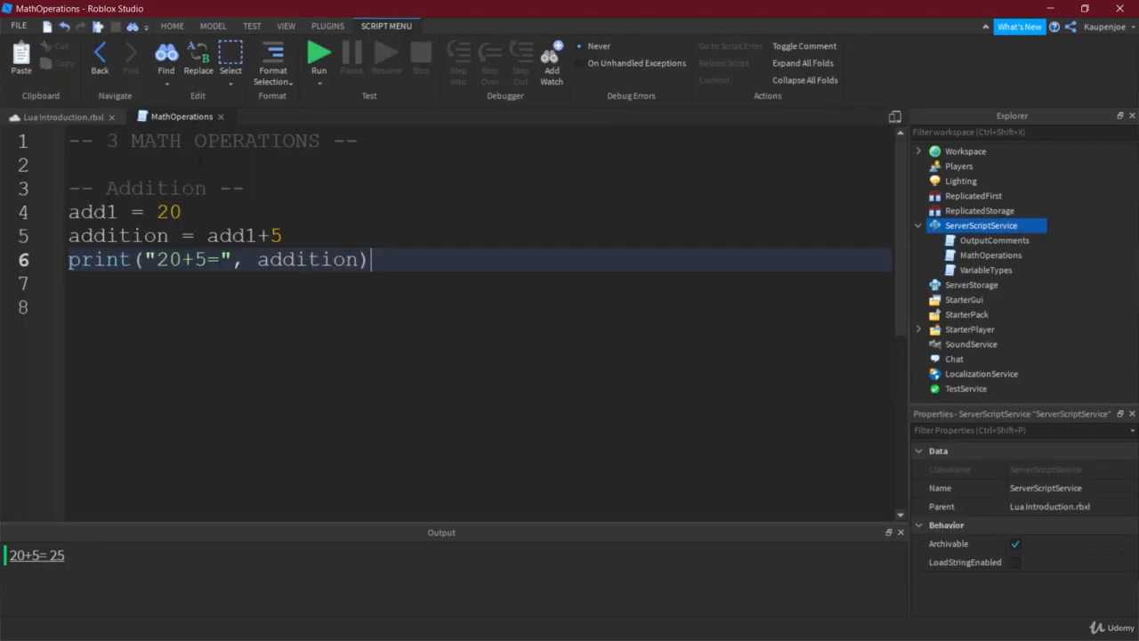
double_click(167, 212)
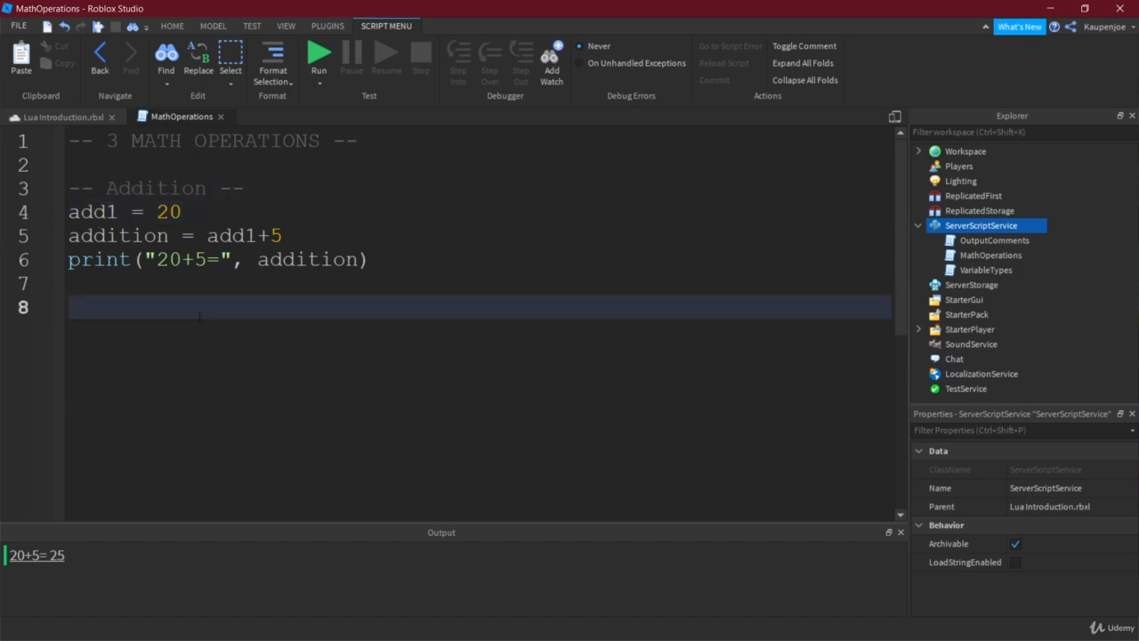
Add a Subtraction comment and the line subtraction = 23-30.
text(-- Subs)
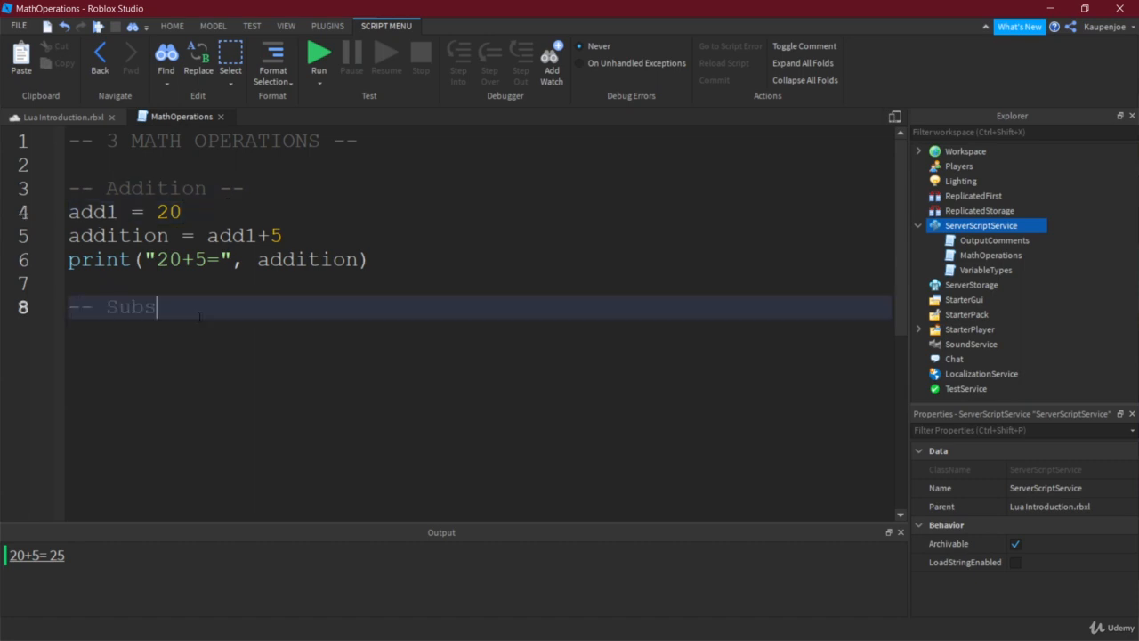
text(traction .)
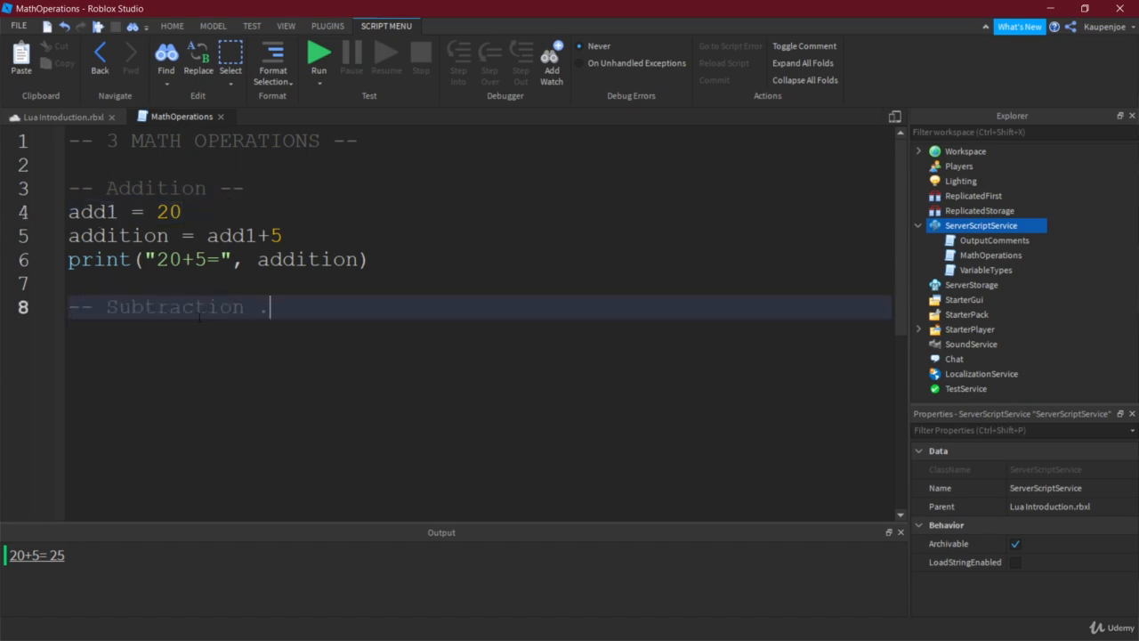
key(Enter)
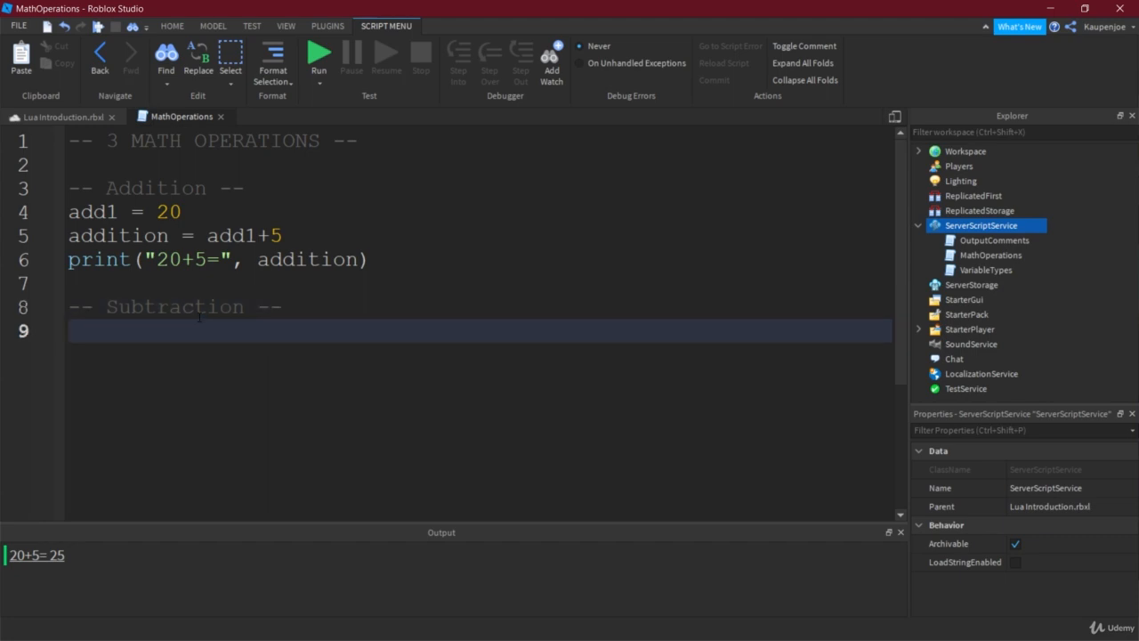
text(subtracti)
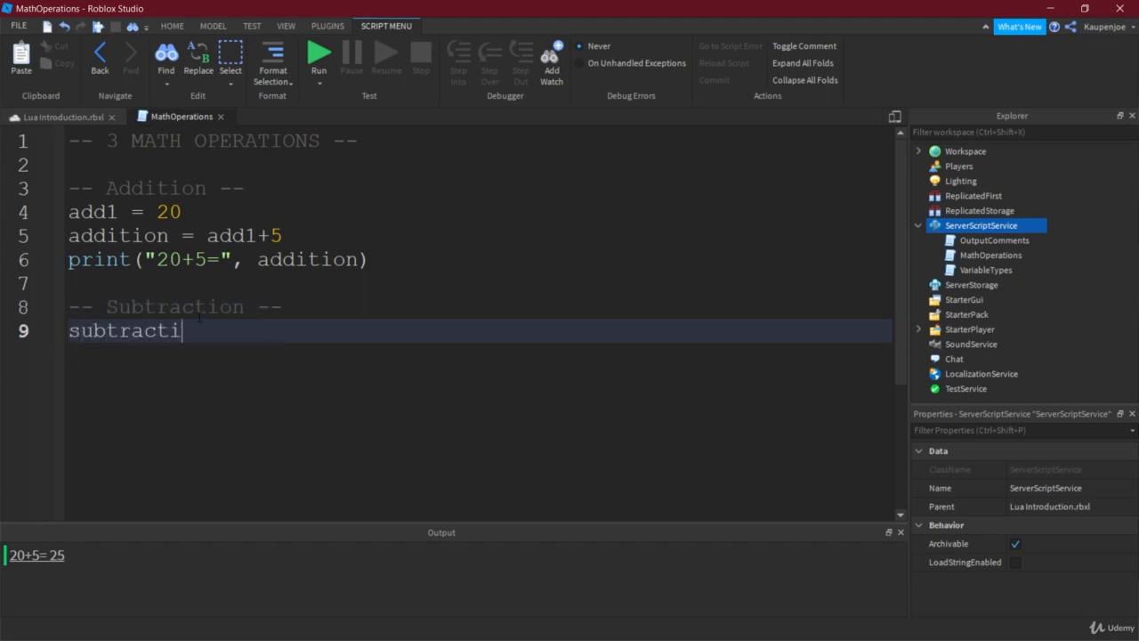
text(on =)
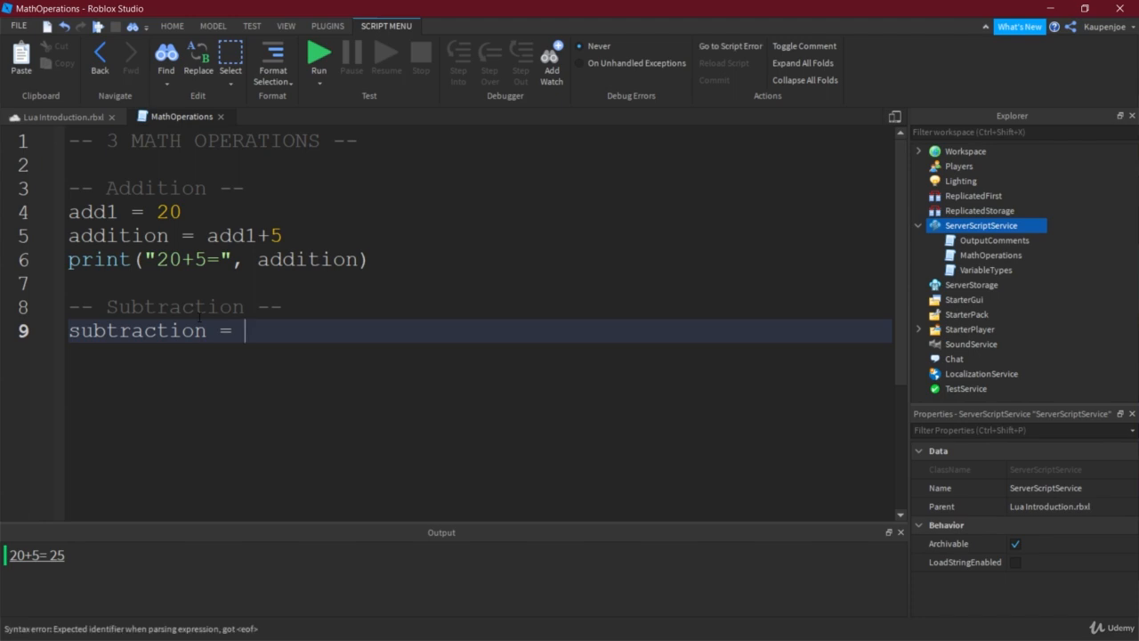
text(23-30)
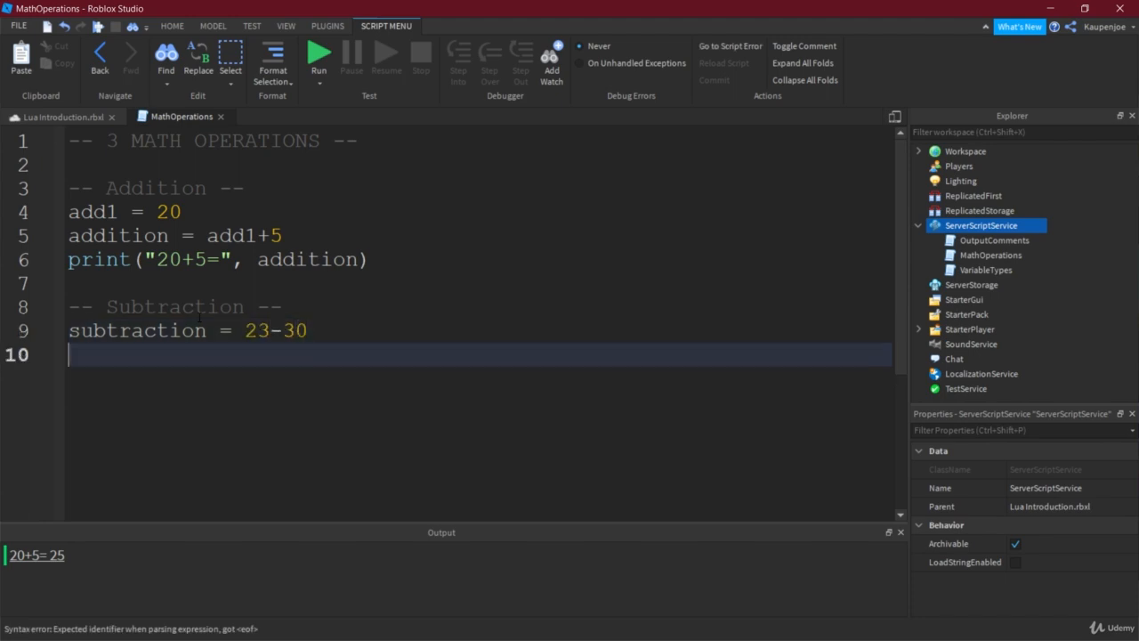
Add the print line for 23-30 and run to show 23-30= -7 in Output.
text(print()
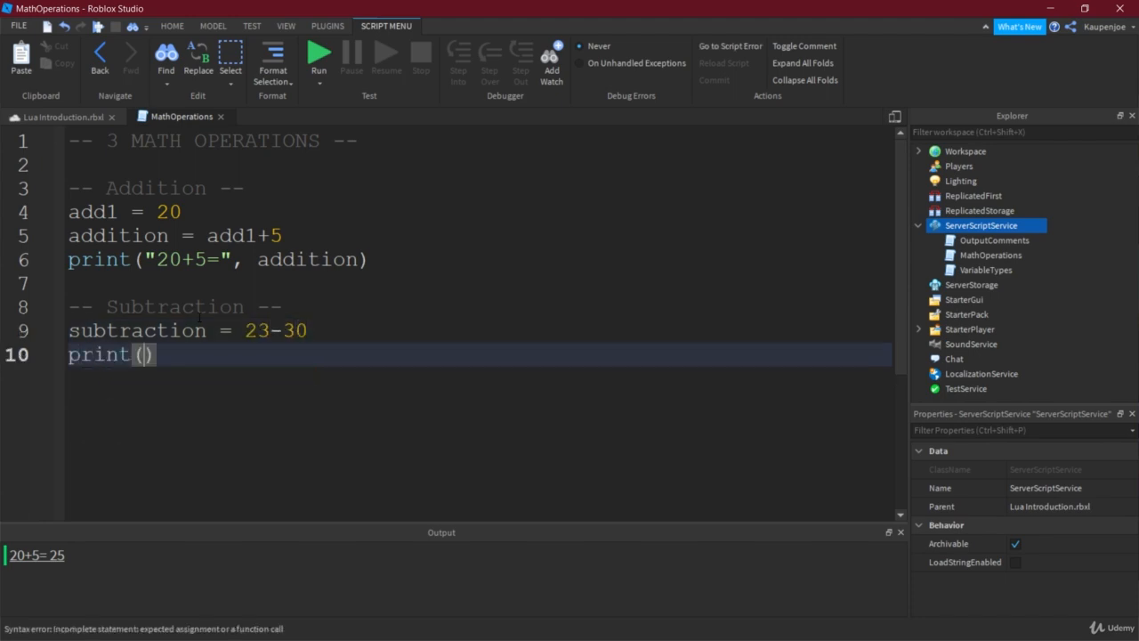
text("23-")
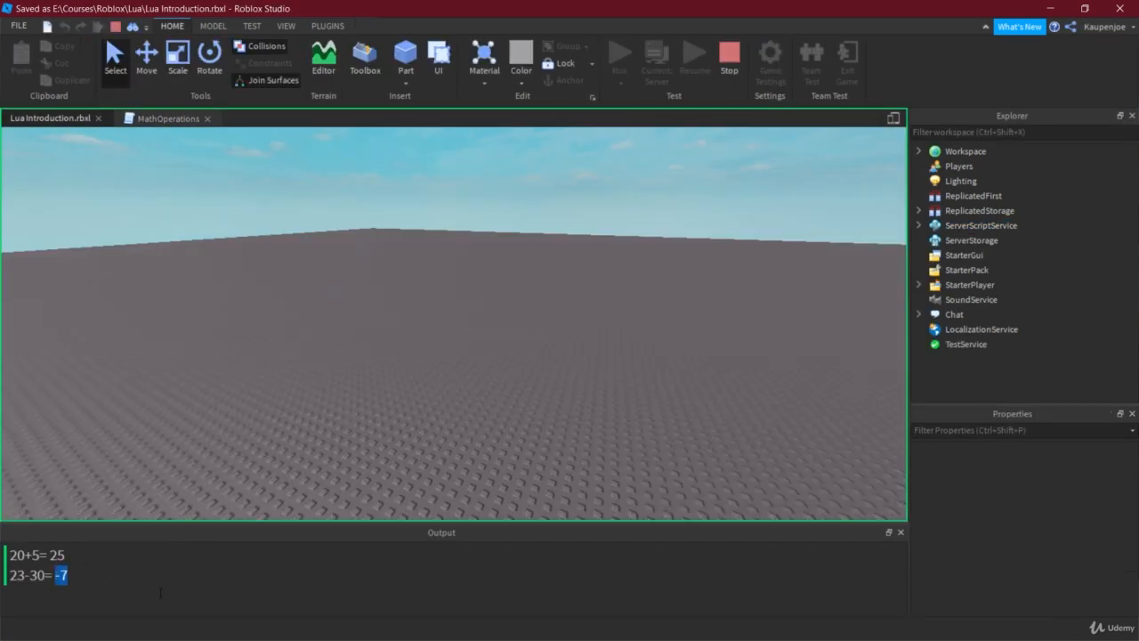
click(918, 225)
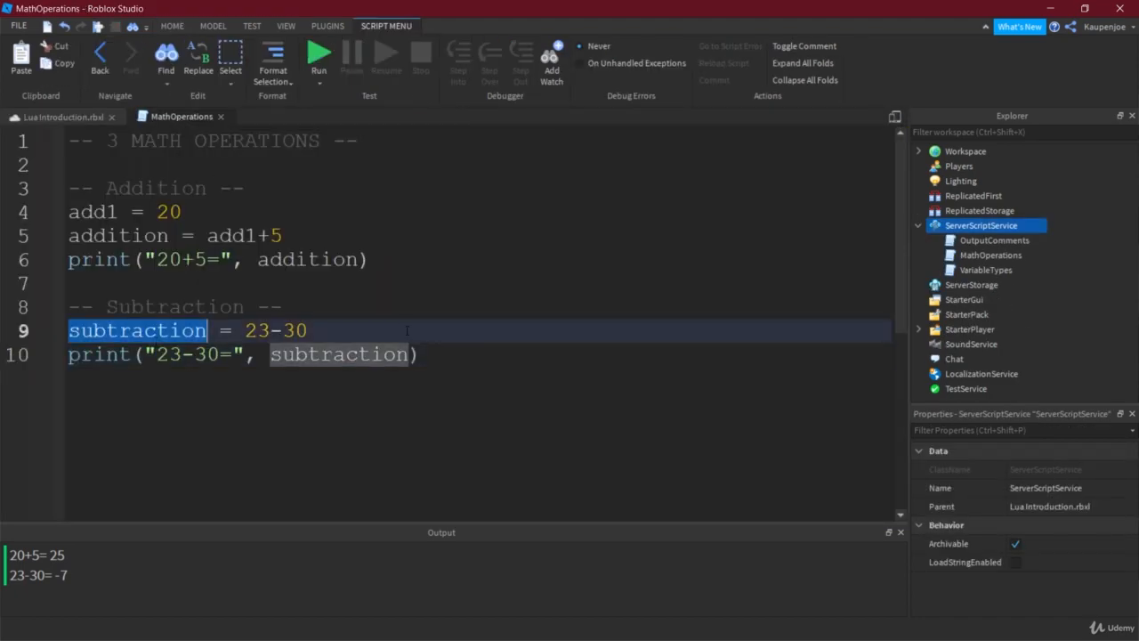
click(310, 329)
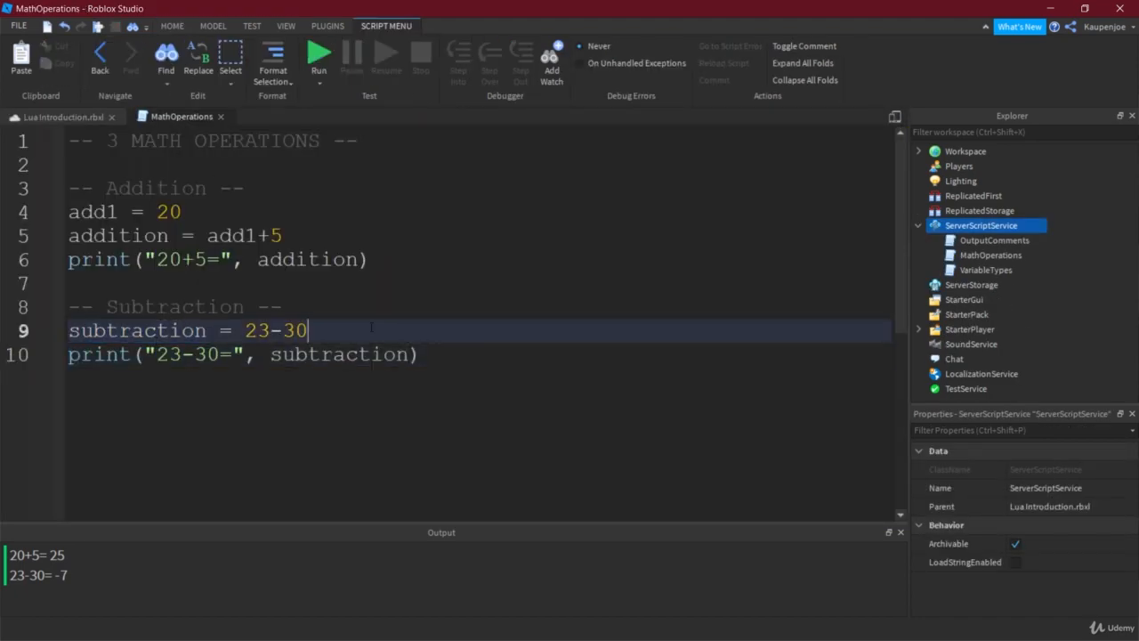
click(427, 355)
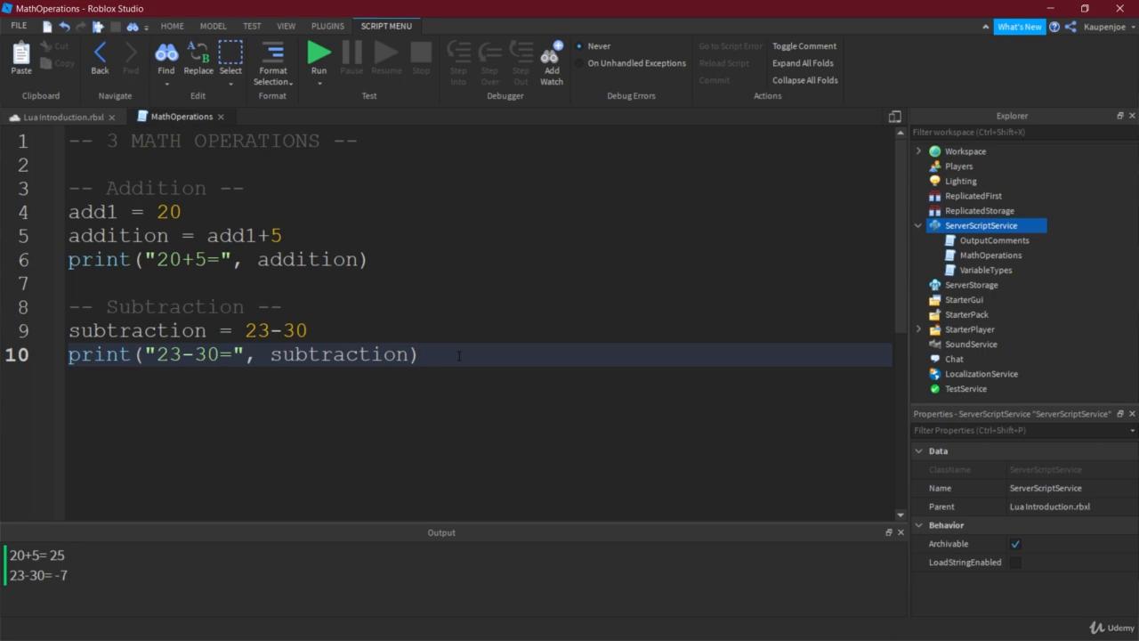
key(Enter)
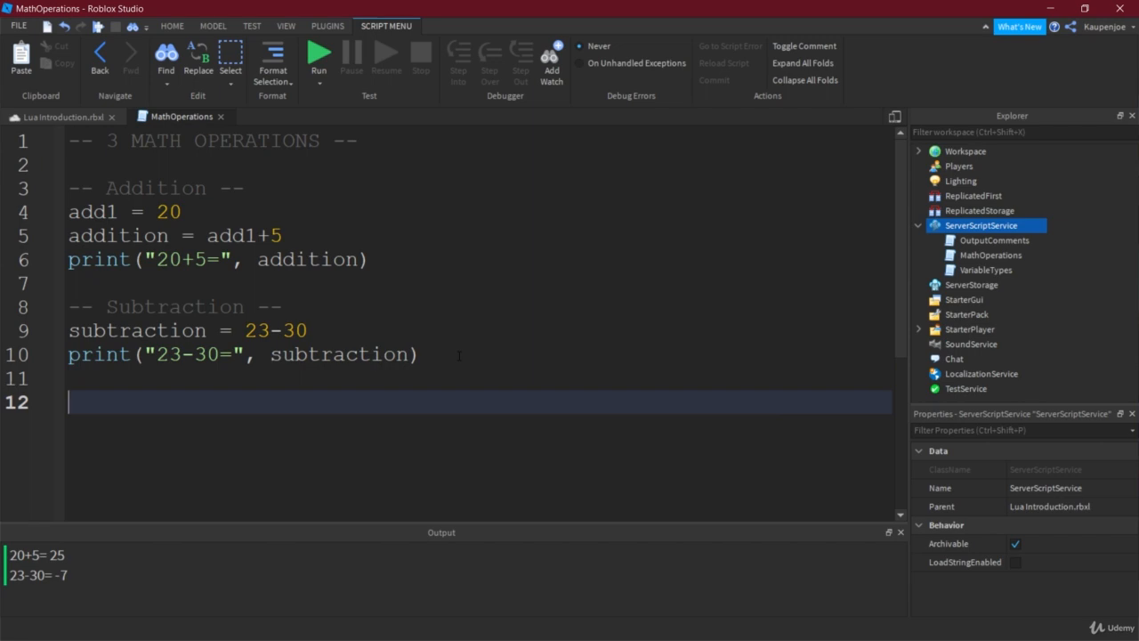
Add a Multiplication comment, multi = 5*40 and print("5*40=", multi), showing 5*40= 200.
text(-- Multipl)
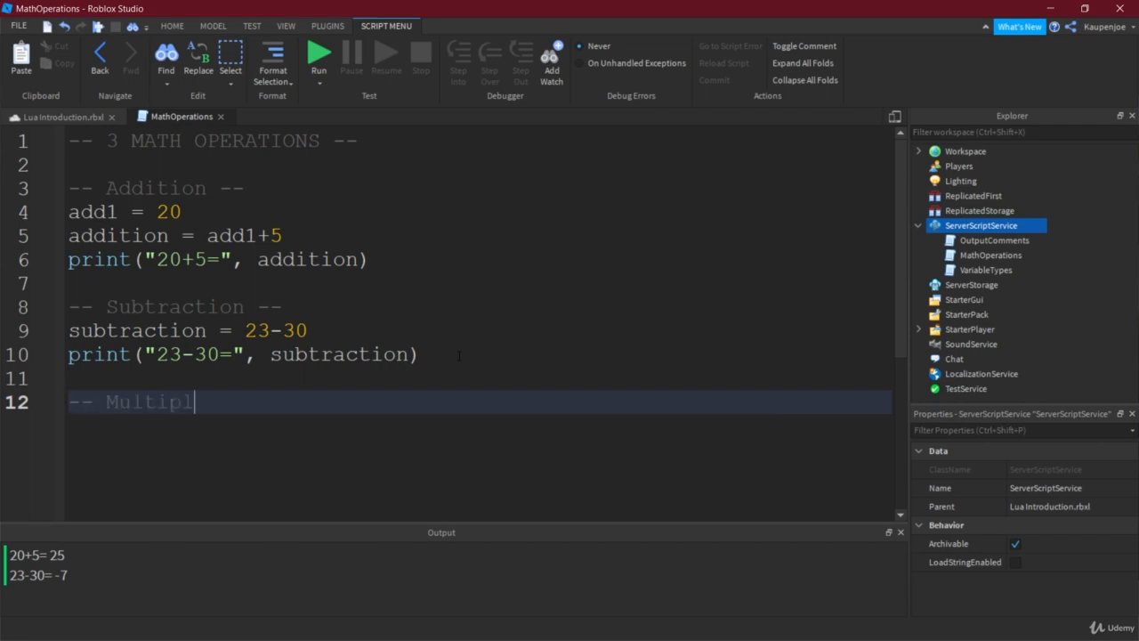
key(Enter)
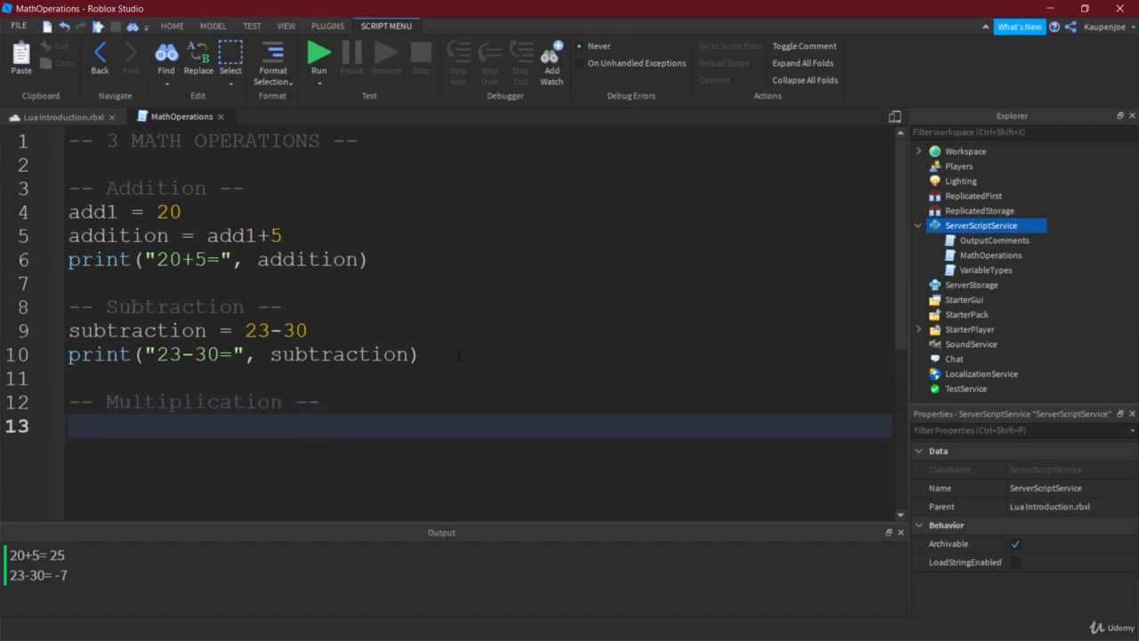
text(multi = 5)
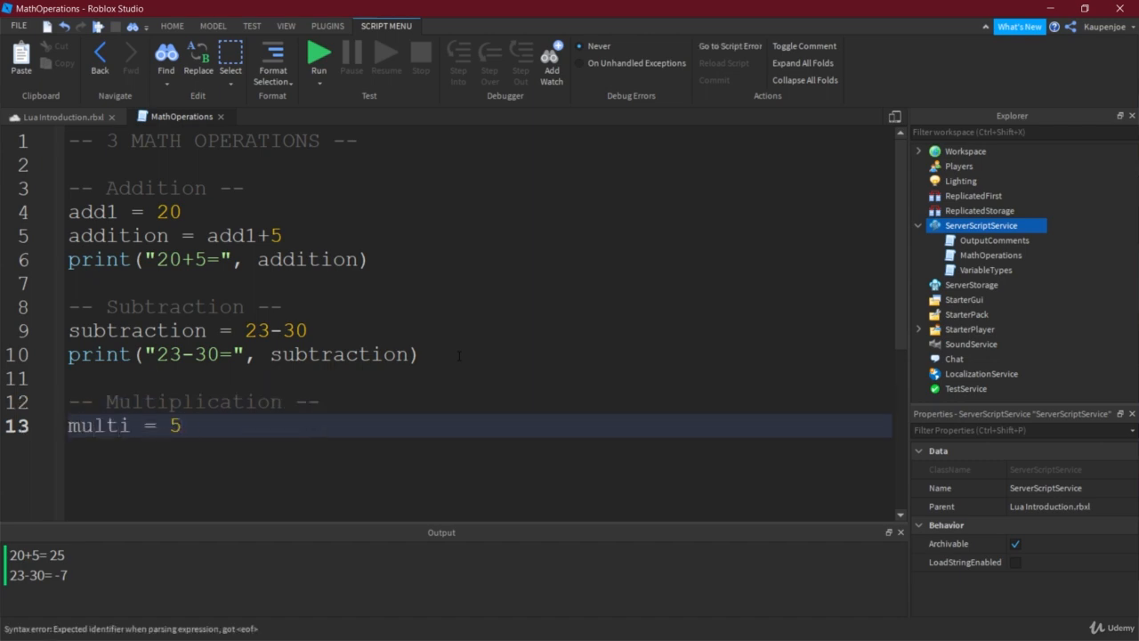
text(* 40)
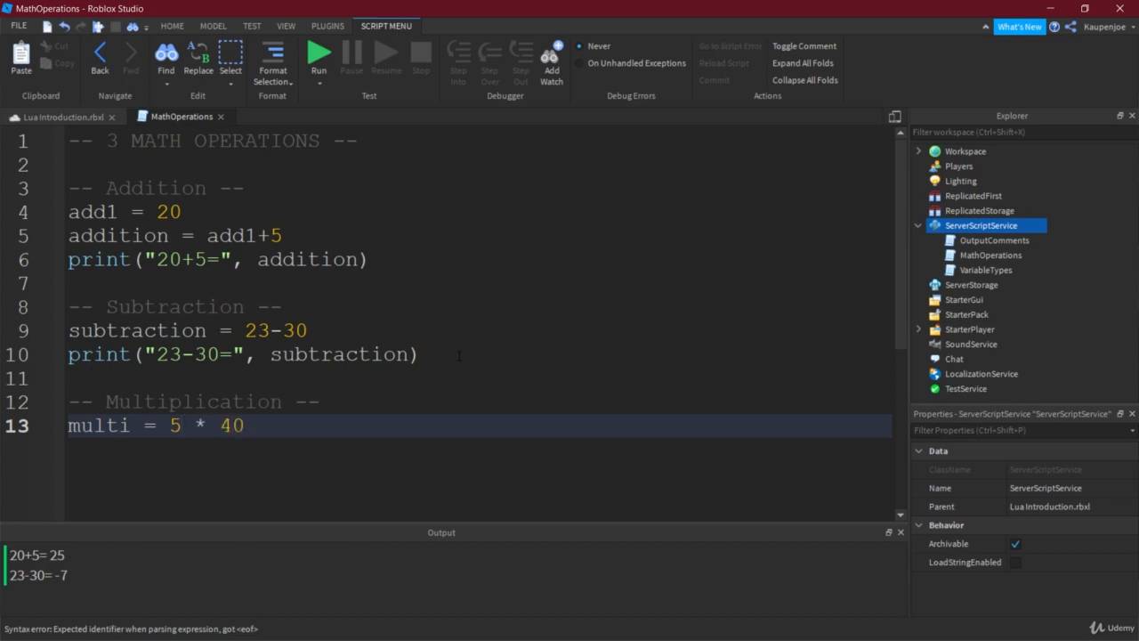
text(print(""))
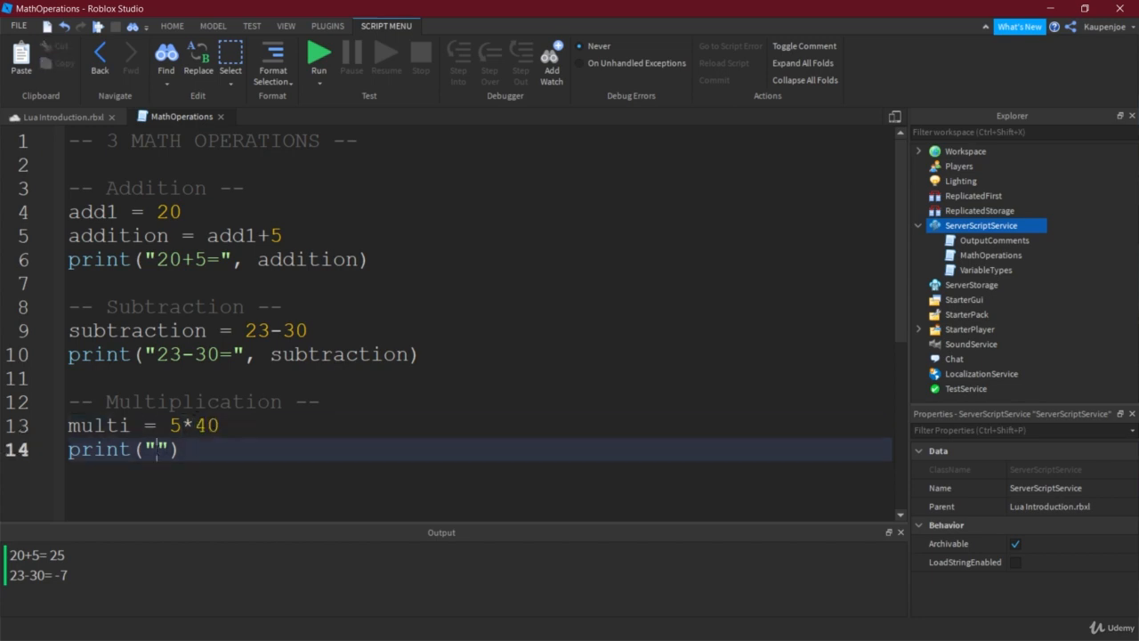
text(5)
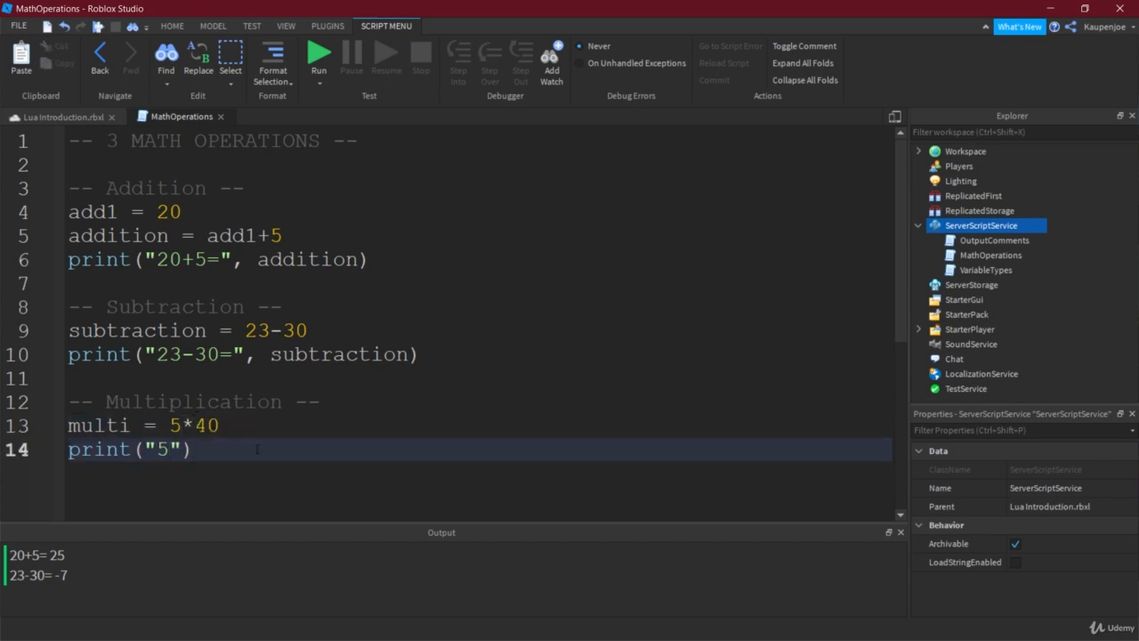
text(*40=)
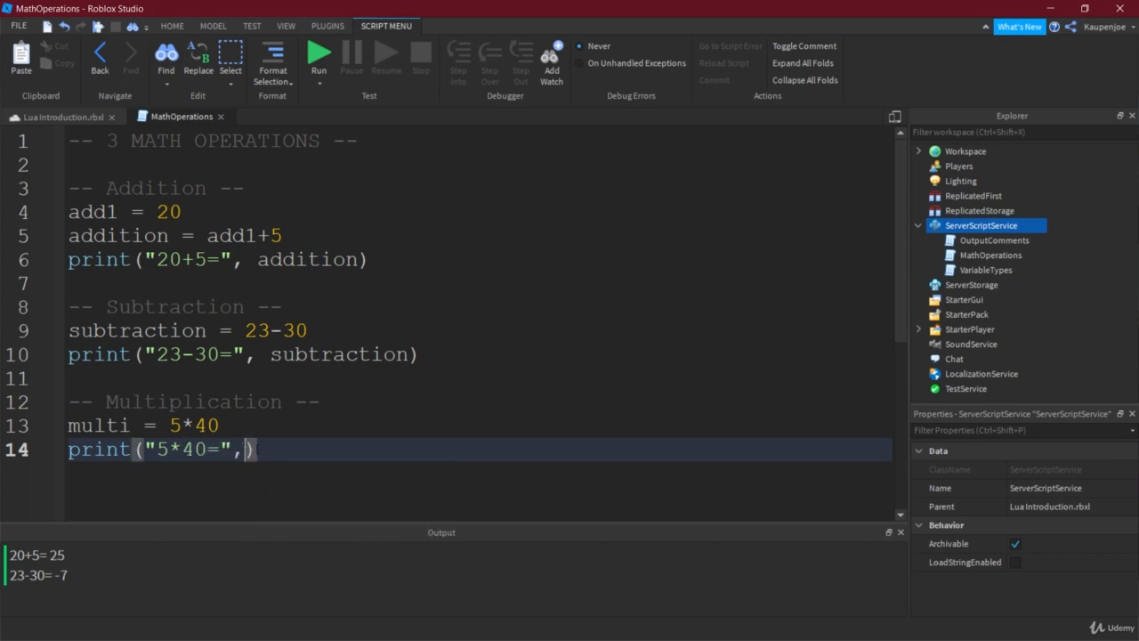
text(multi)
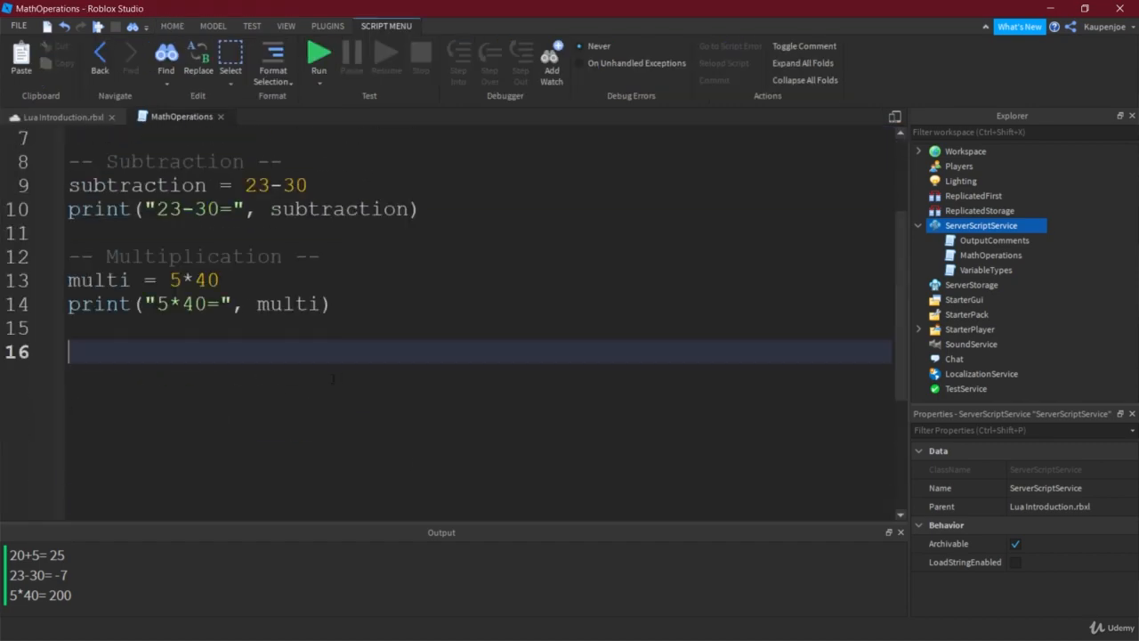
Add a Division comment, division = 20/5 and its print line.
text(-- Division --)
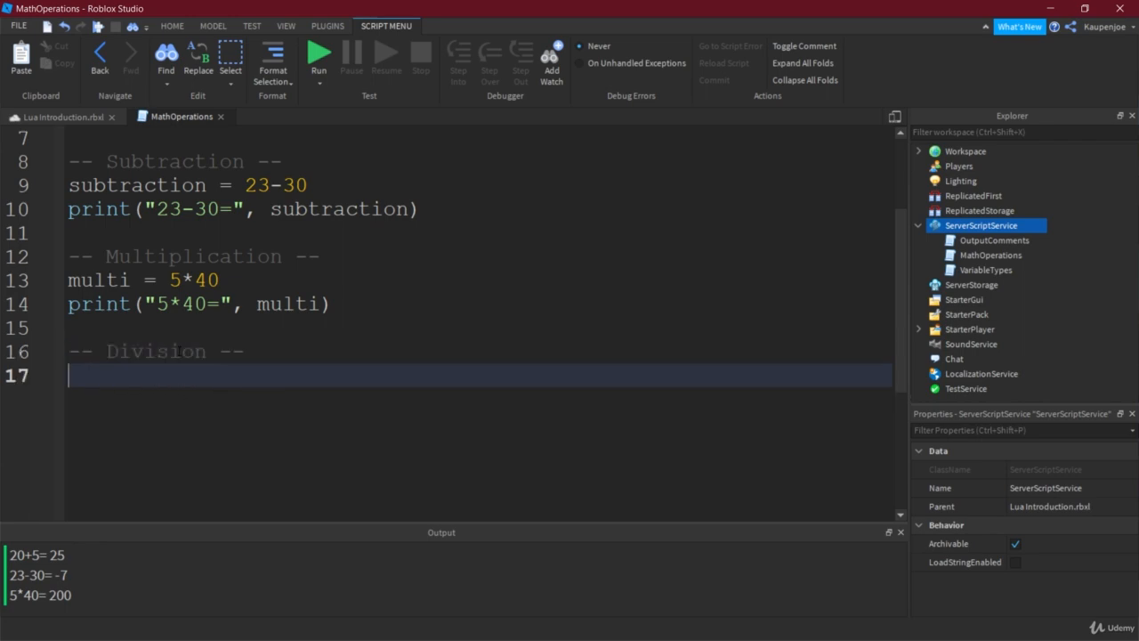
text(division)
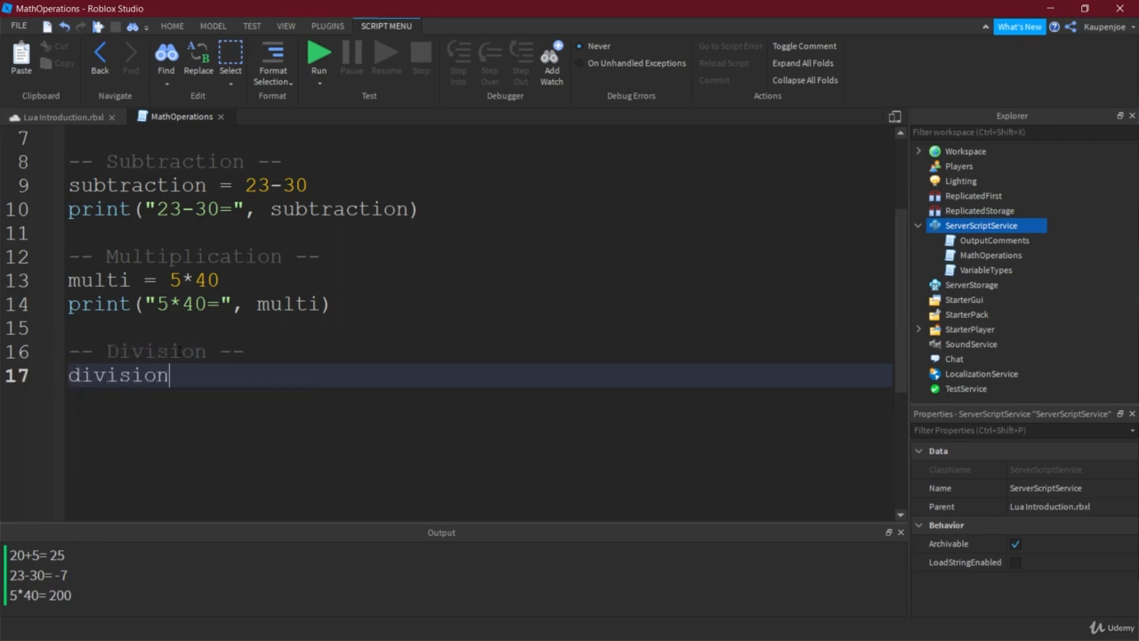
text(=)
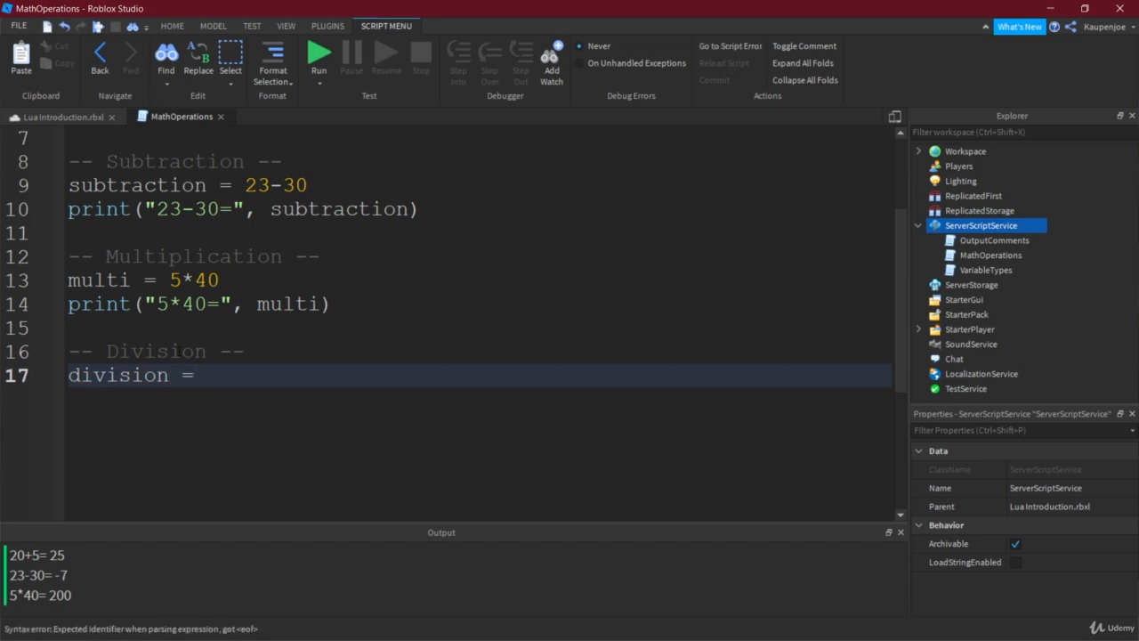
text(20/5)
text(print)
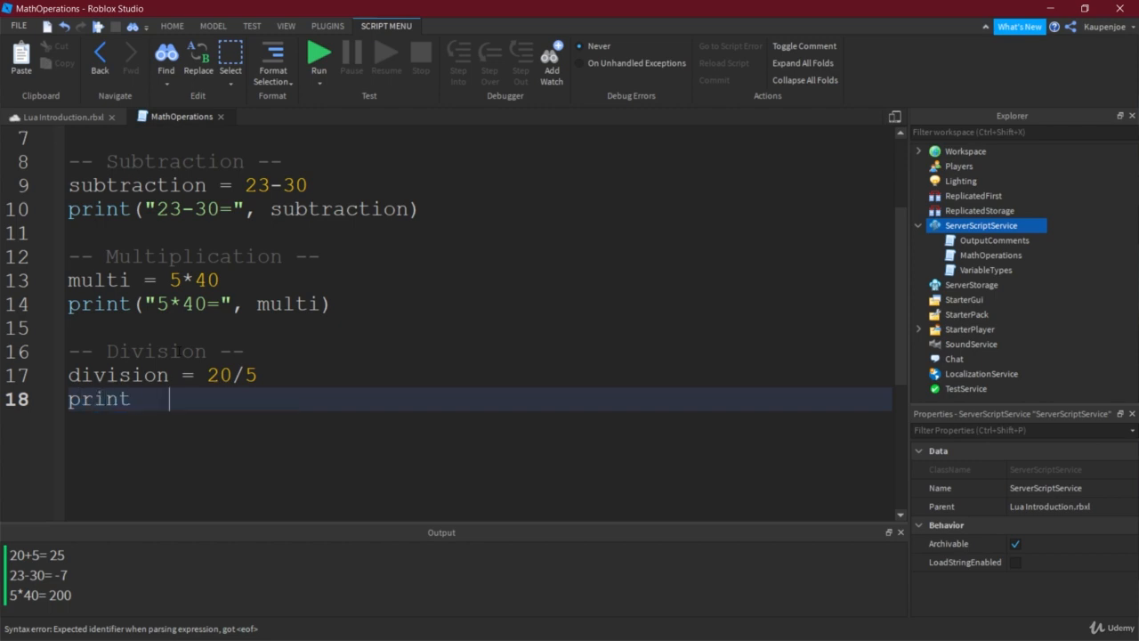
text(())
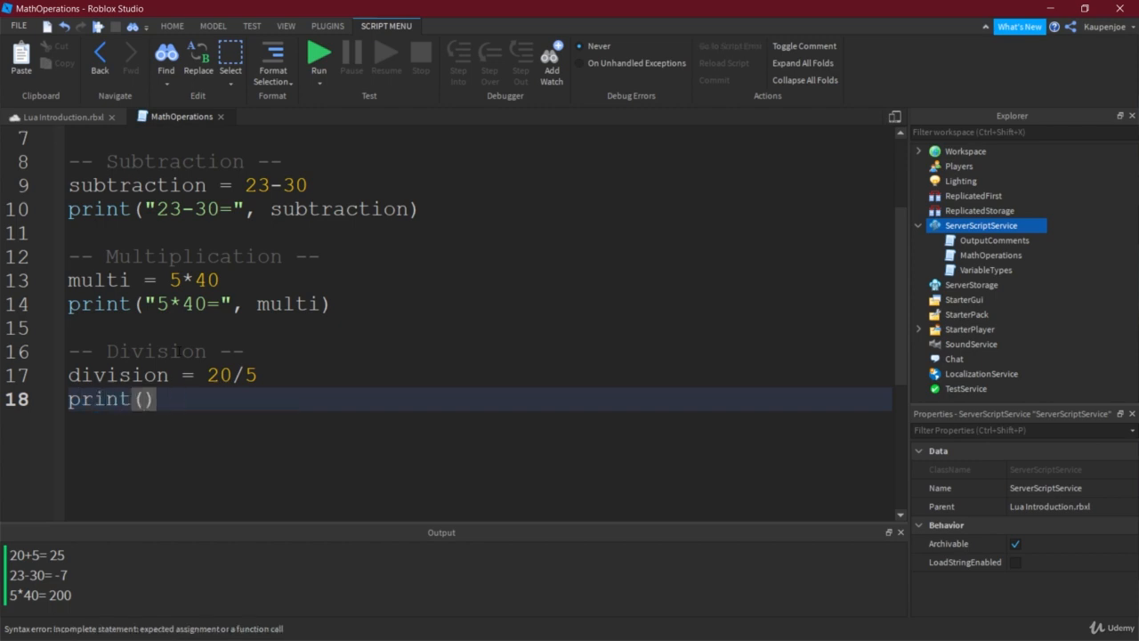
text("20/5")
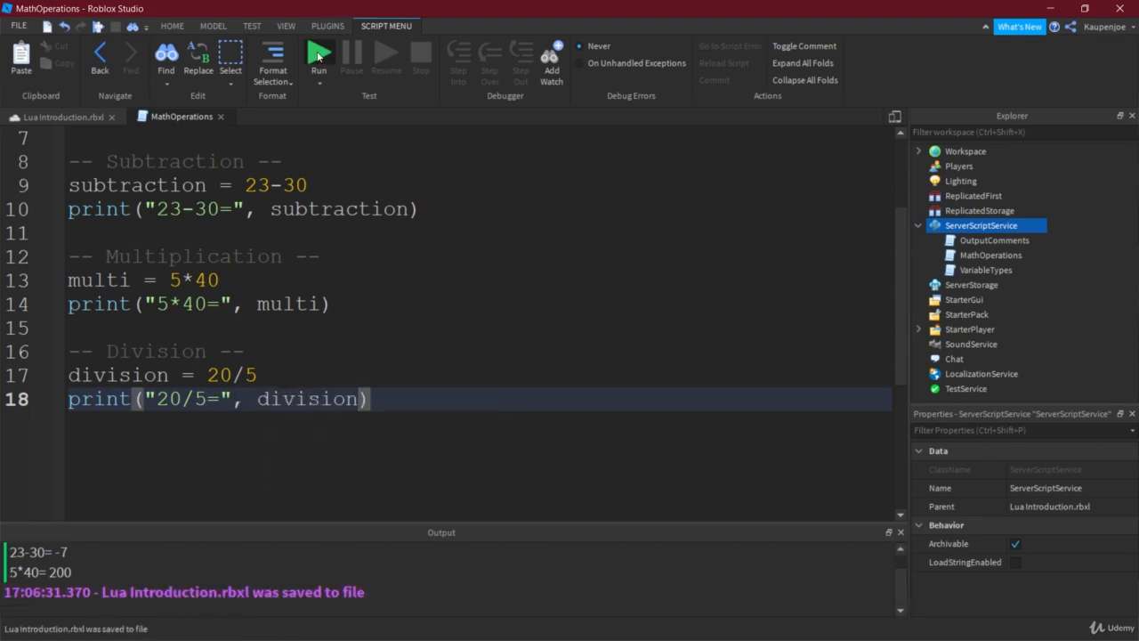
Run the division, then change it to 20/3 and run again to print 6.666666666667.
click(317, 50)
text(3)
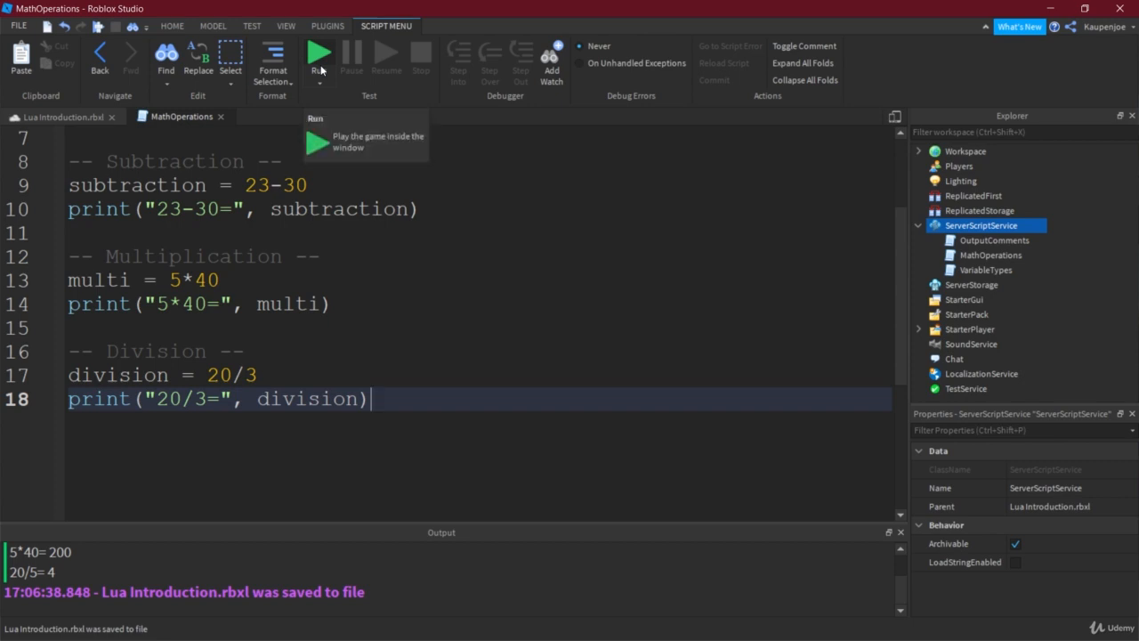
click(316, 53)
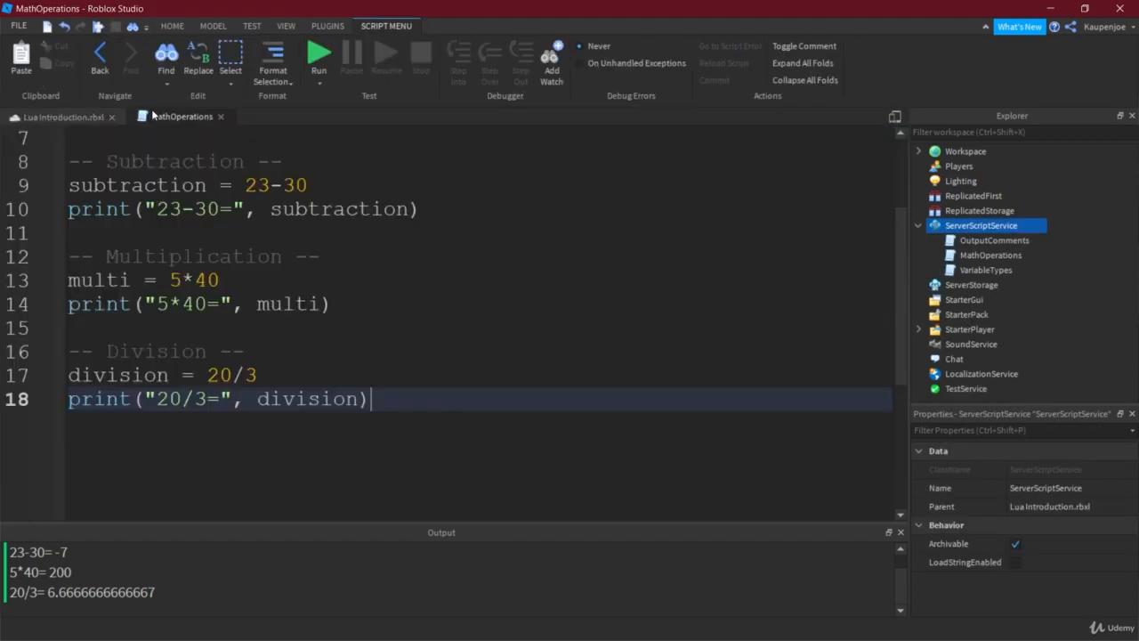
click(286, 374)
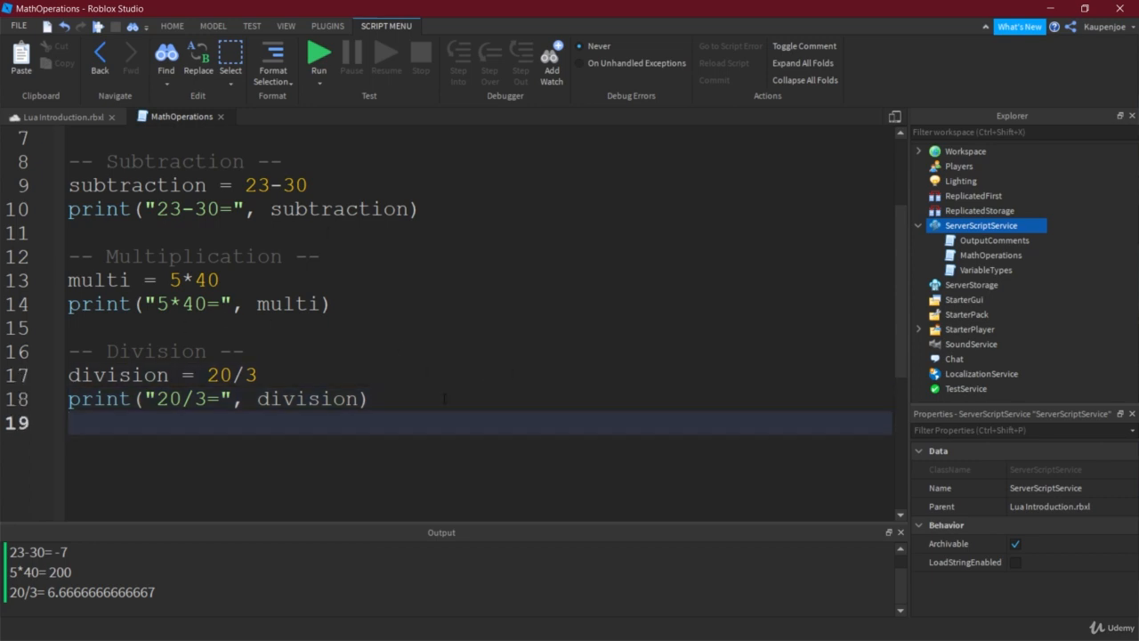
Add a MODULO/REMAINDER comment, remainder = 20%6 and print("20%6=", remainder), showing 2.
text(--M)
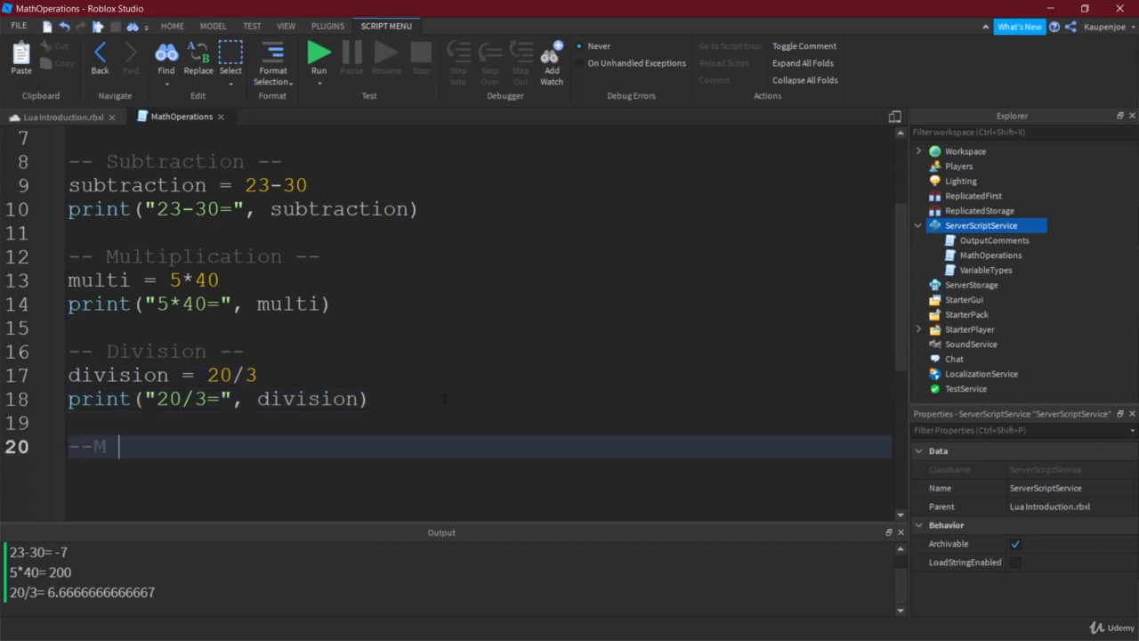
text(ODULO/RE)
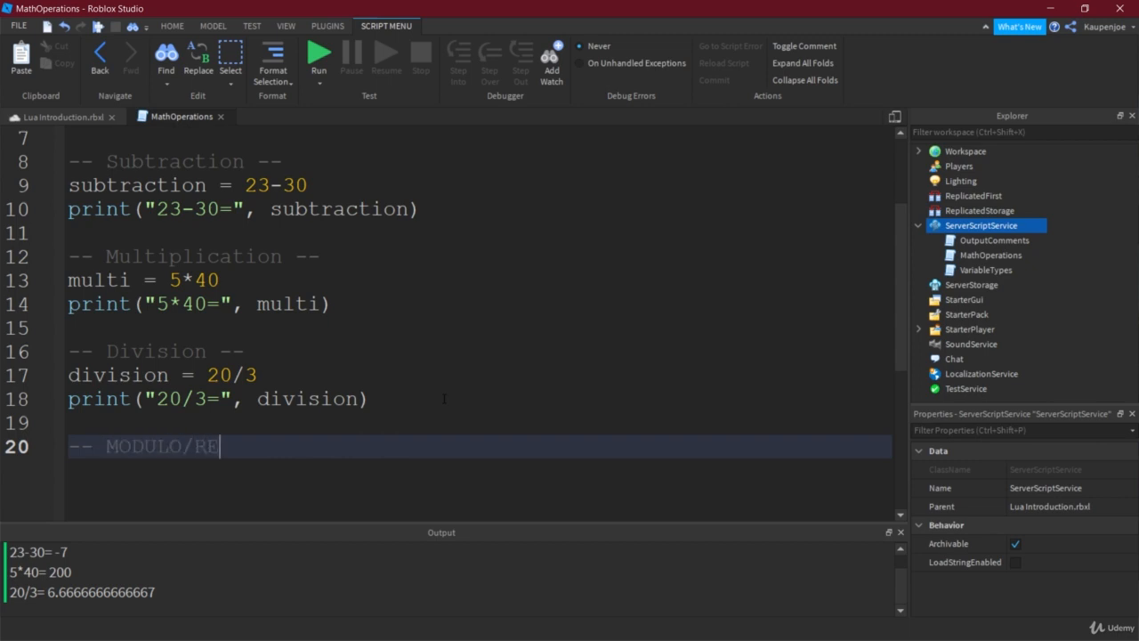
text(MAINDER --)
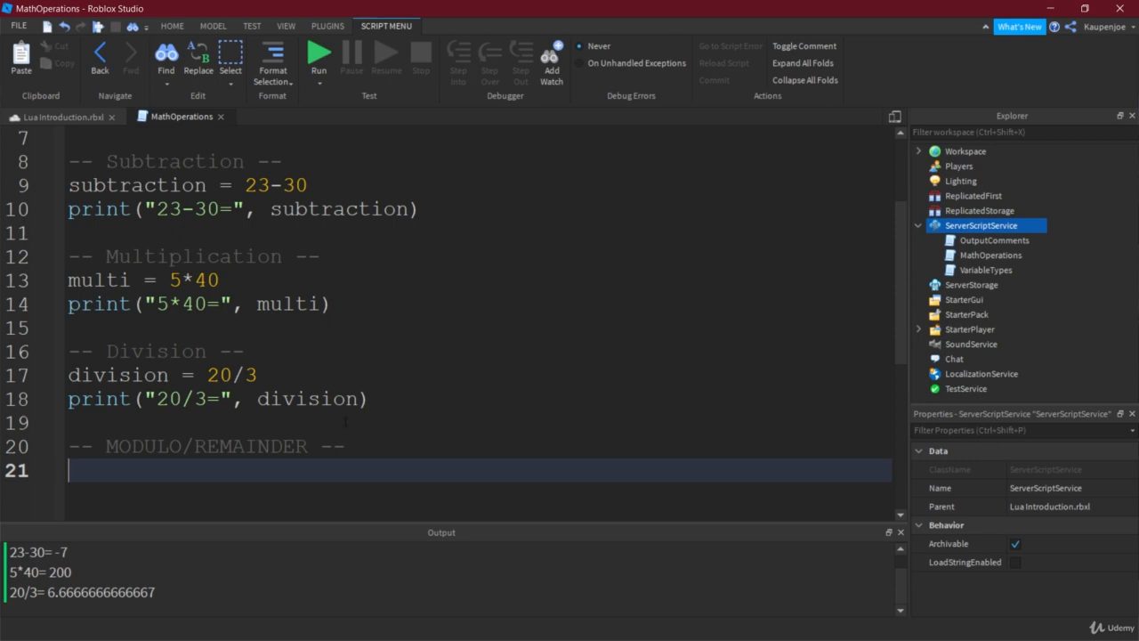
scroll(down, 3)
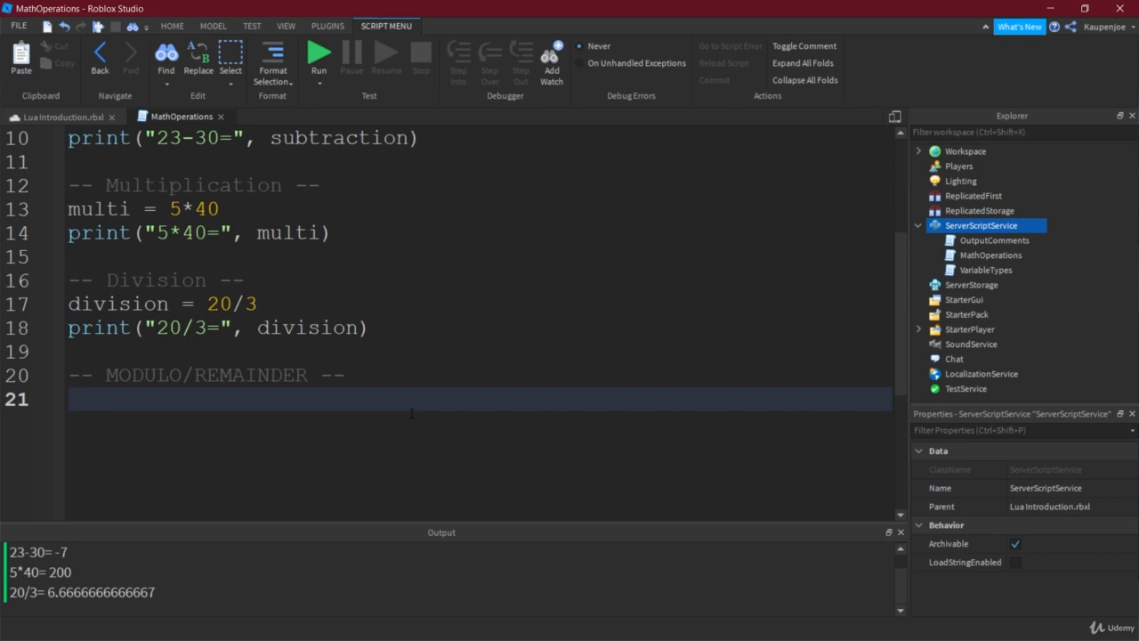
text(remainder)
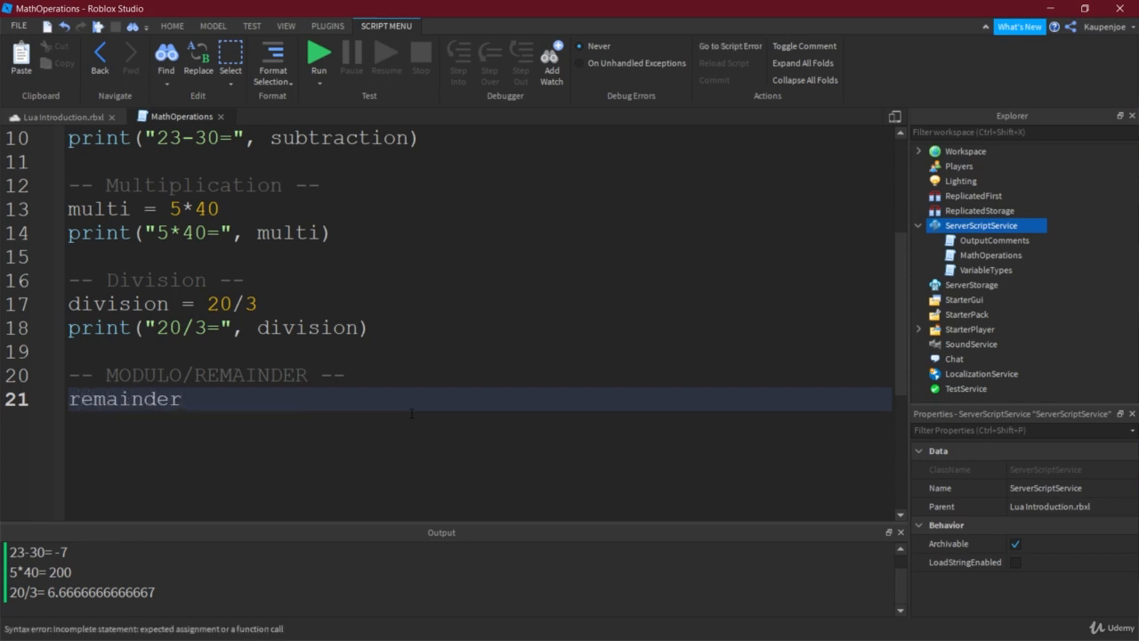
text(=)
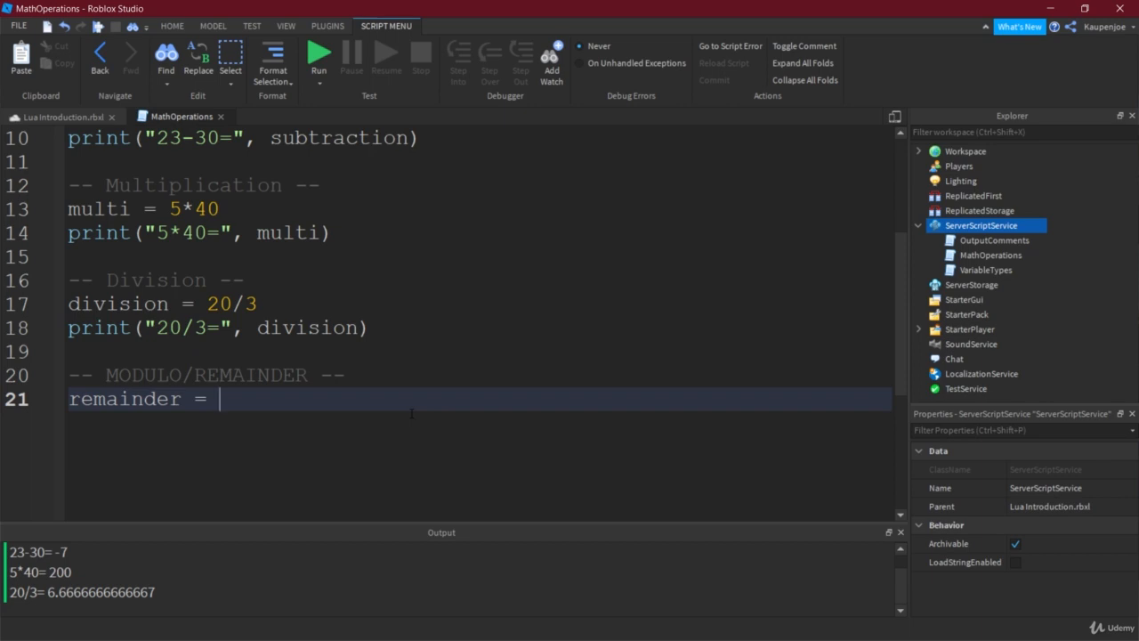
text(20)
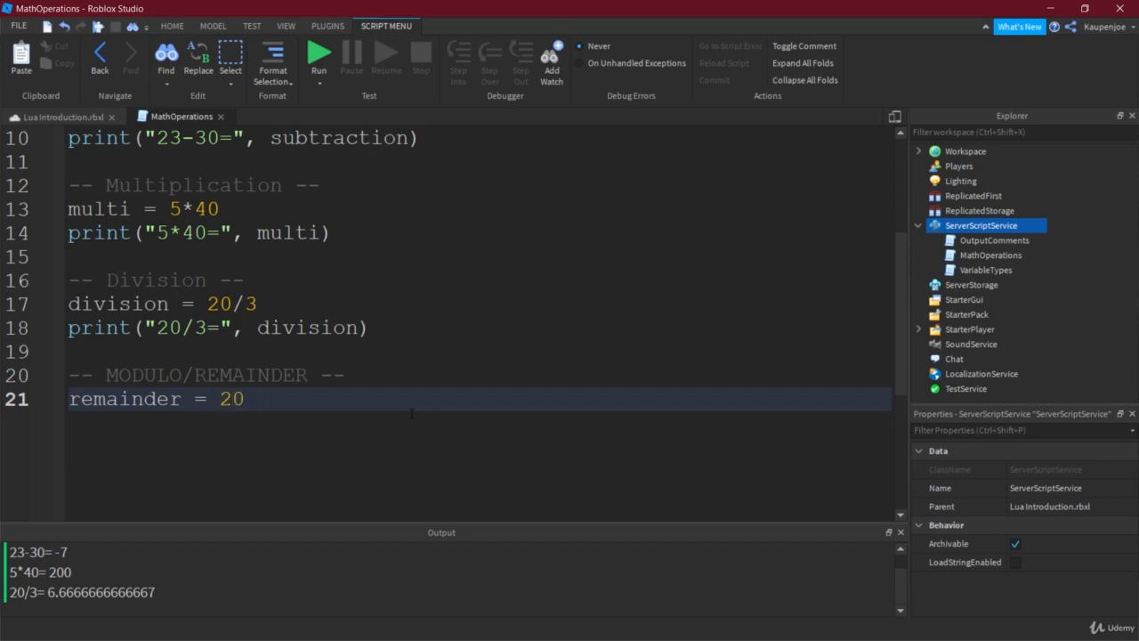
text(%6)
text(print("20%6)
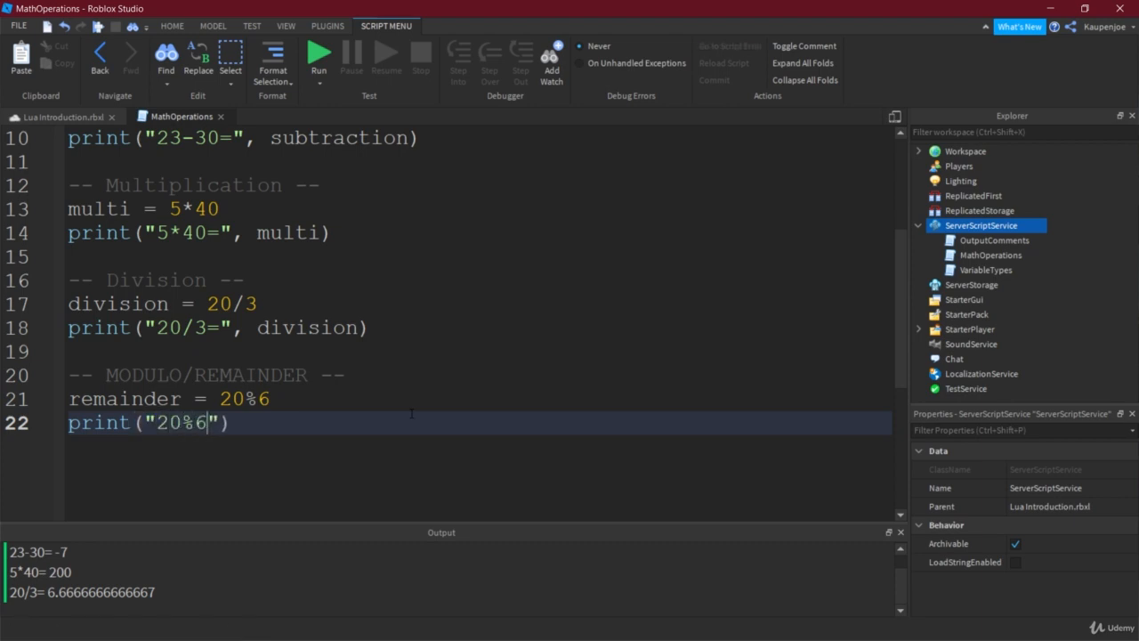
text(=)
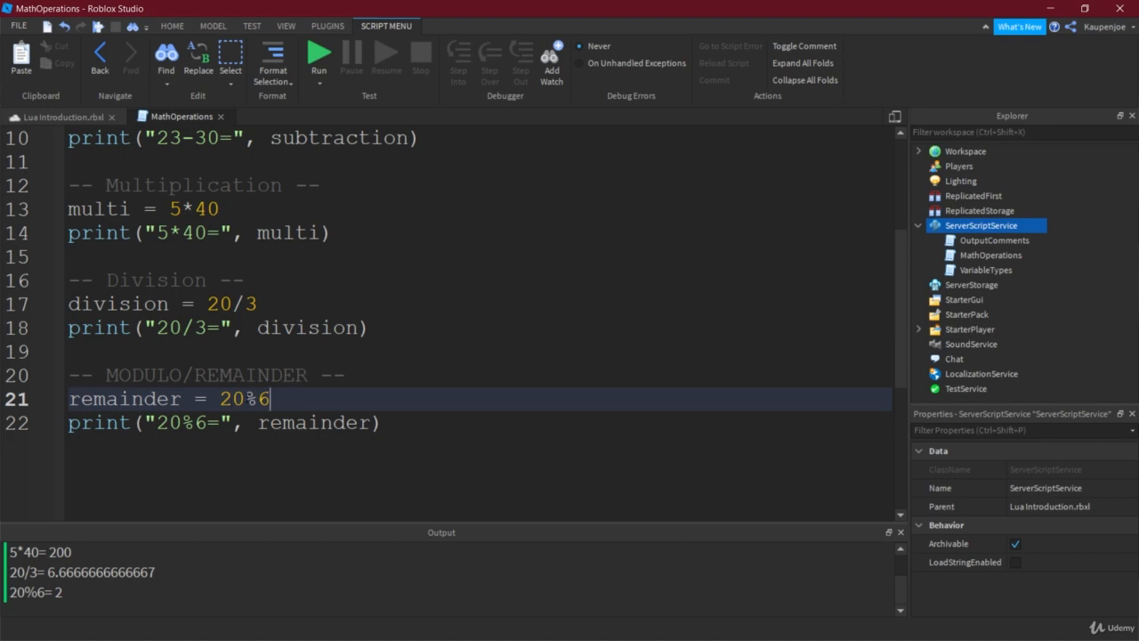
Change the modulo example and its label to 20%2 and save the place.
double_click(234, 398)
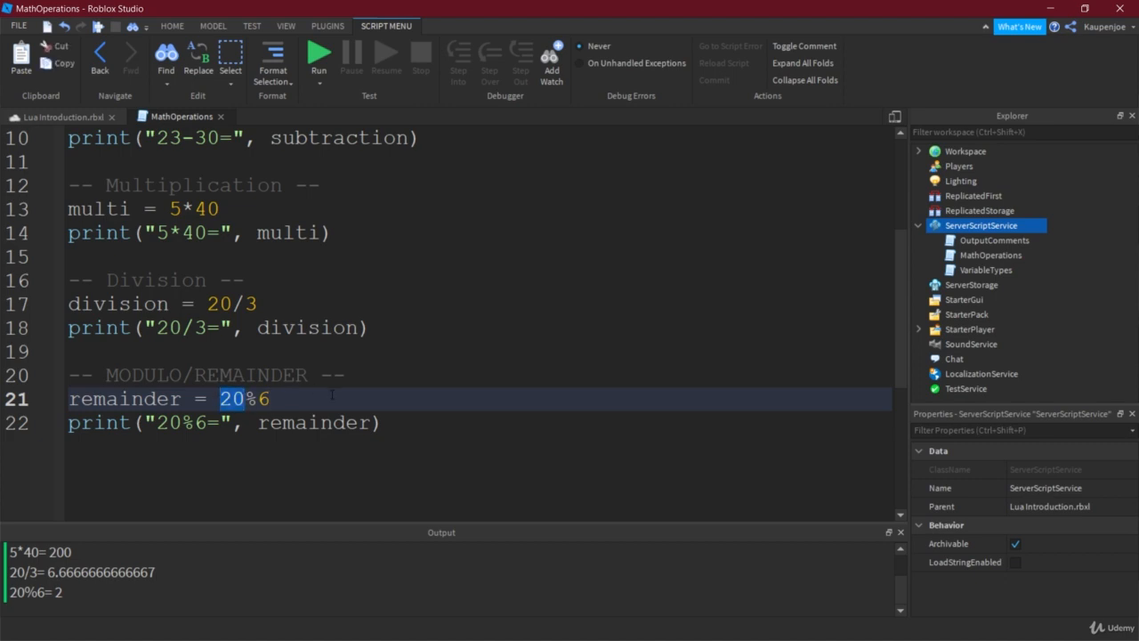
click(303, 399)
text(2)
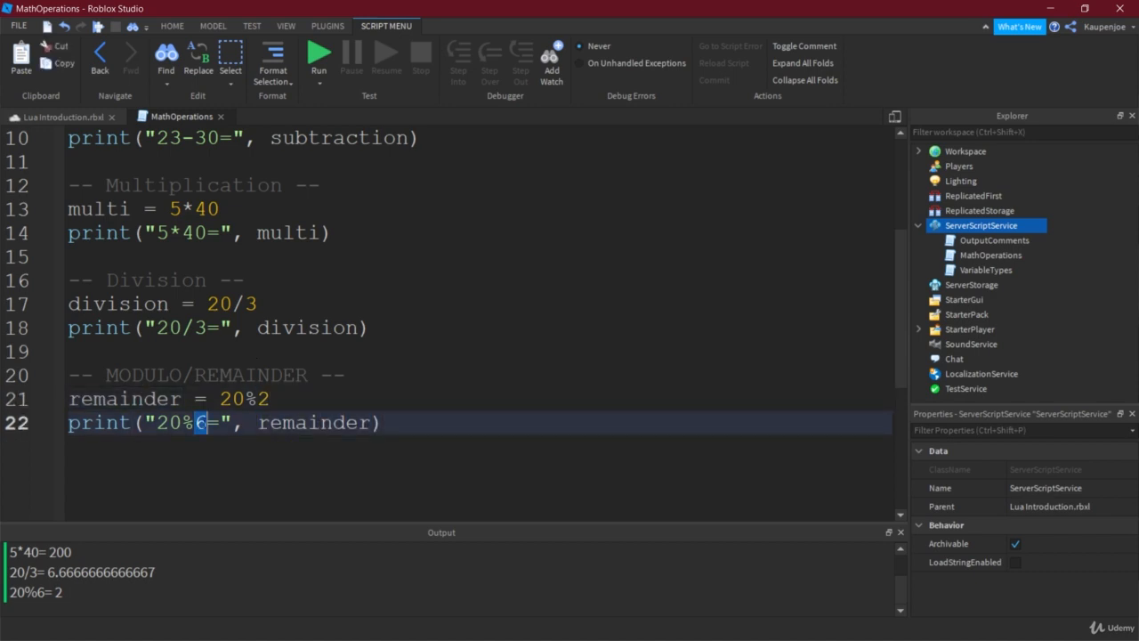
key(ctrl+s)
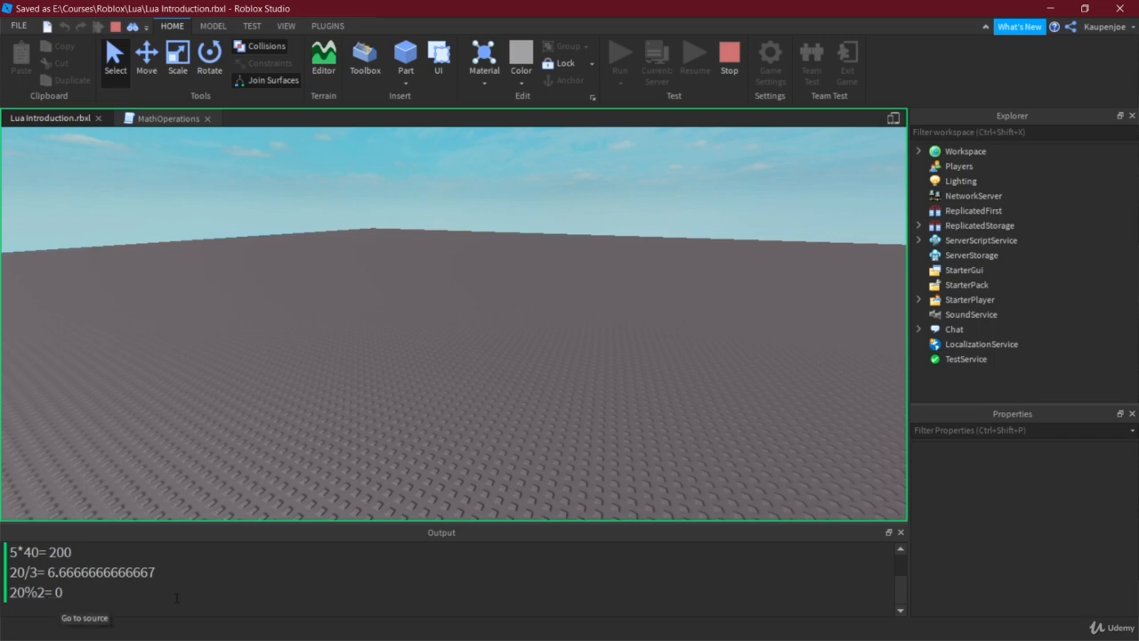
click(167, 117)
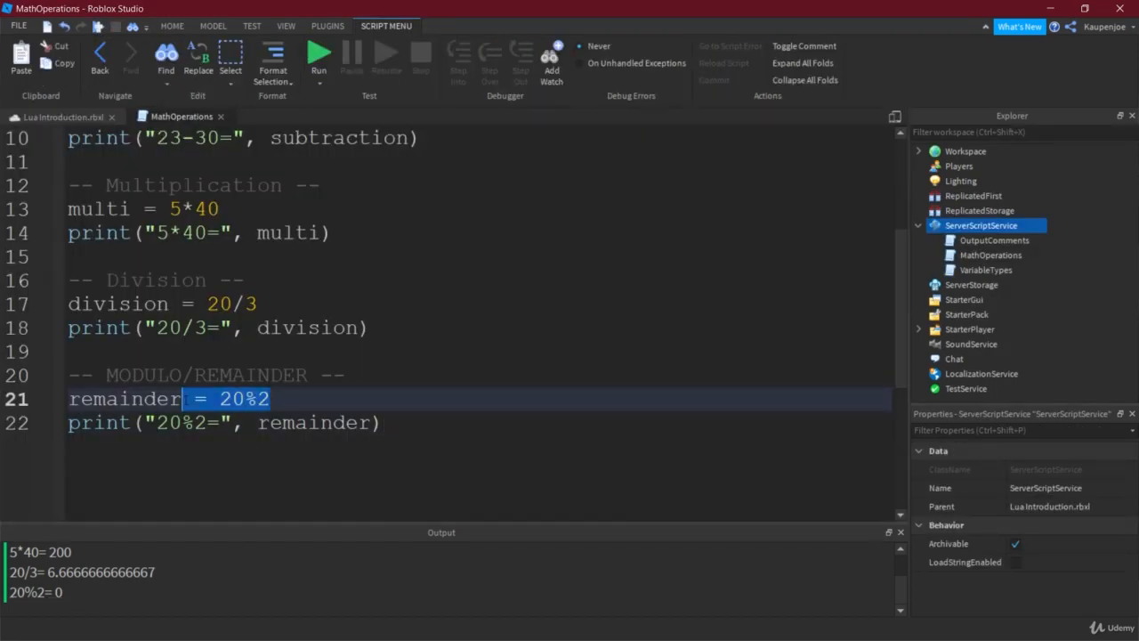
Try 21%2, run to print 1, then revert the line to 20%2.
click(285, 399)
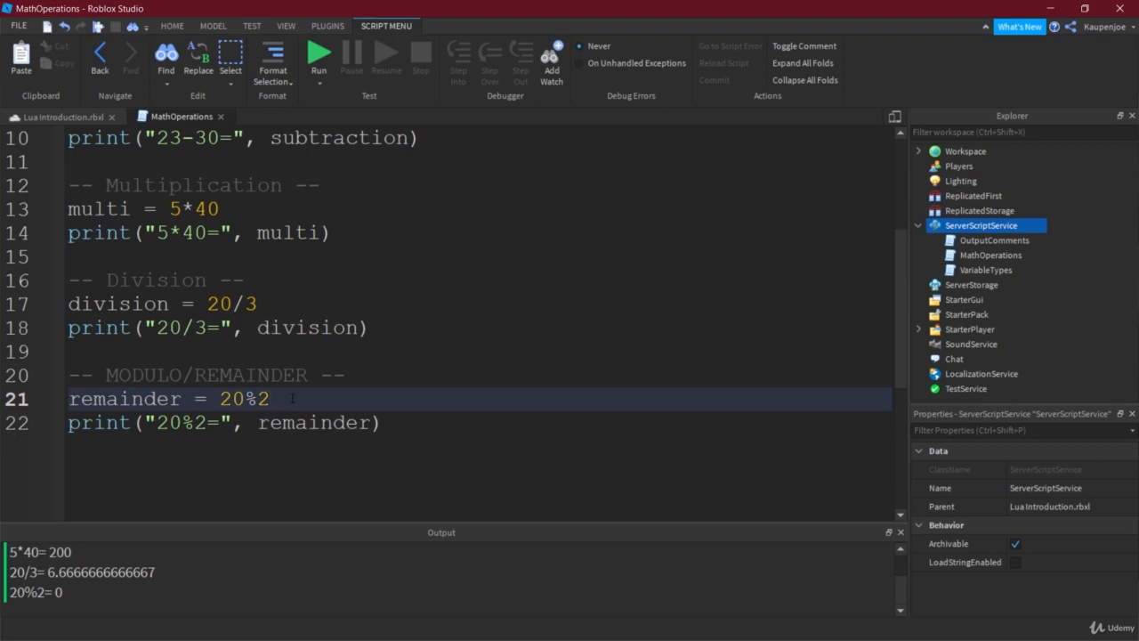
text(1)
click(479, 422)
text(1)
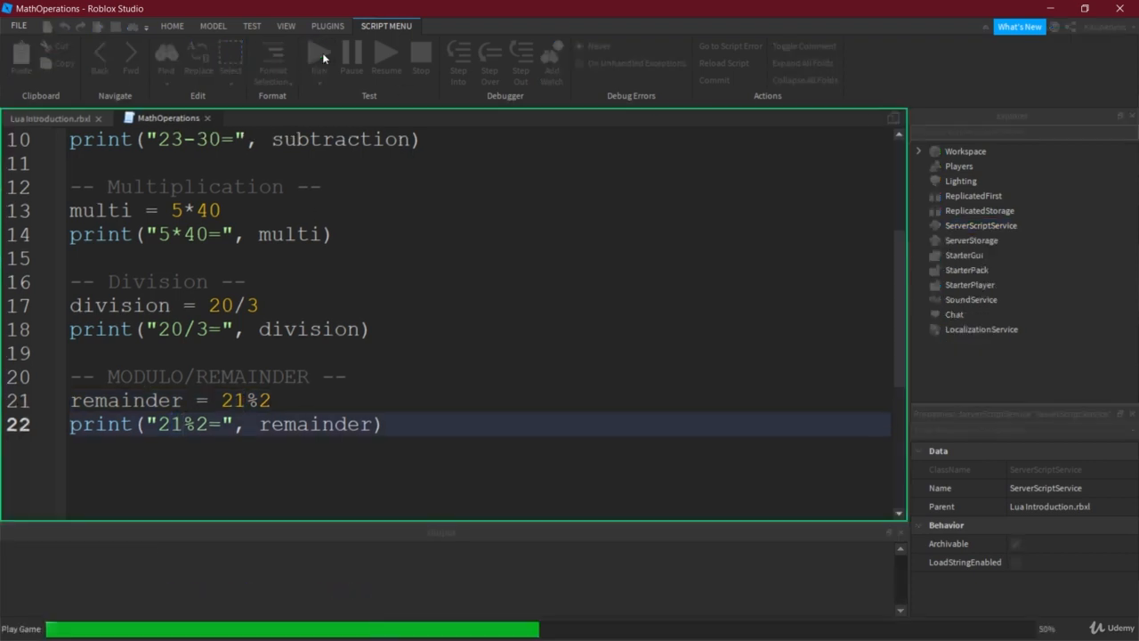
click(319, 56)
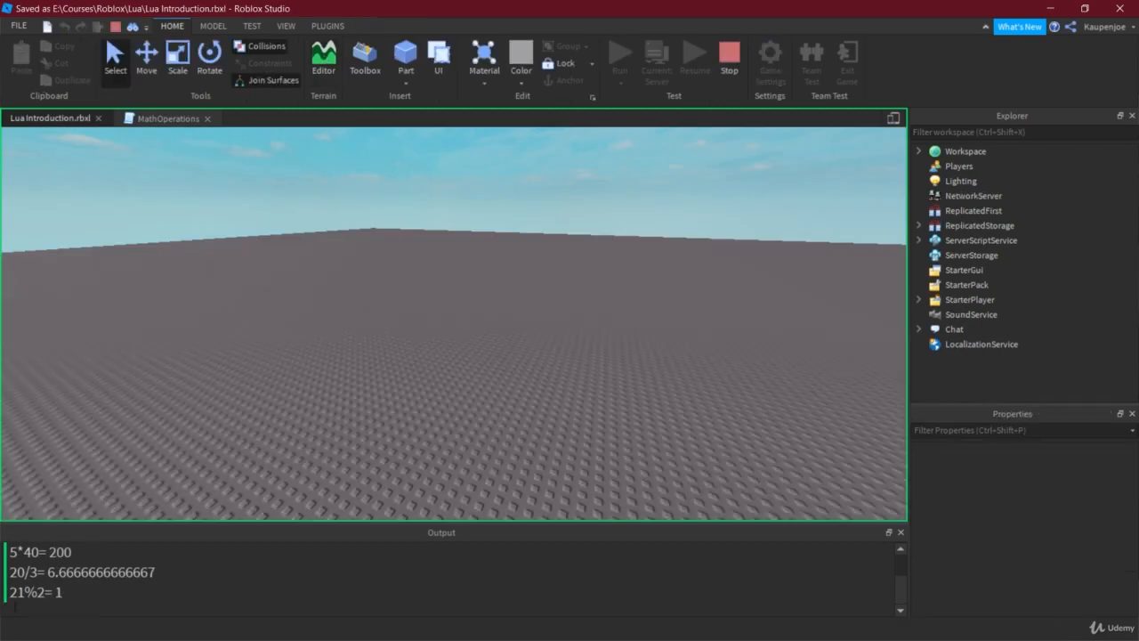
mouse_move(702, 44)
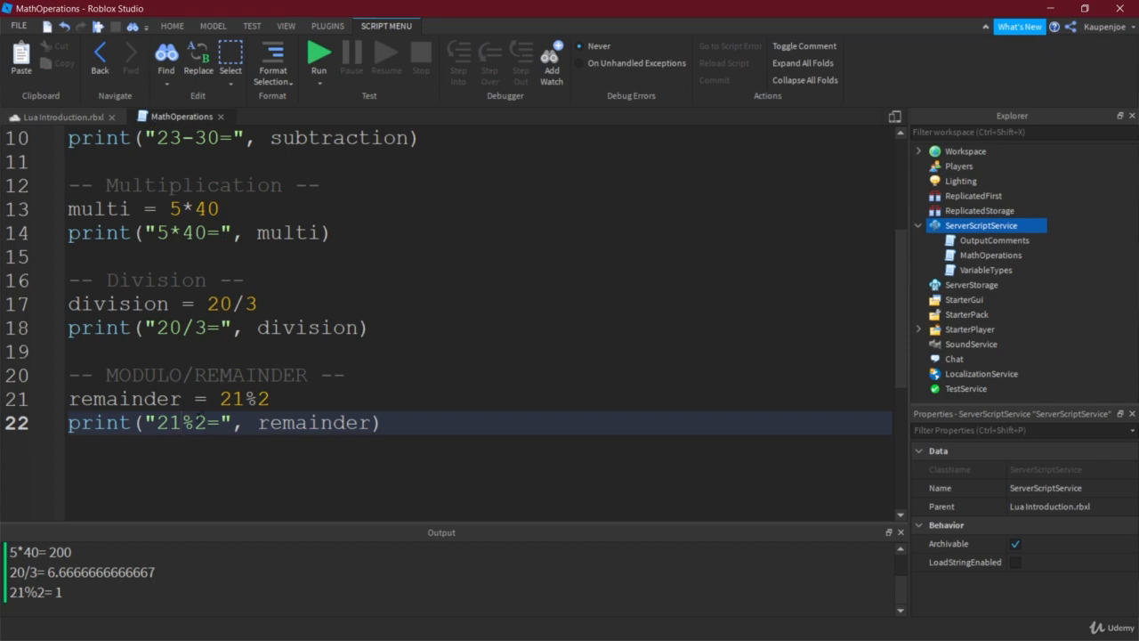
double_click(242, 399)
text(0)
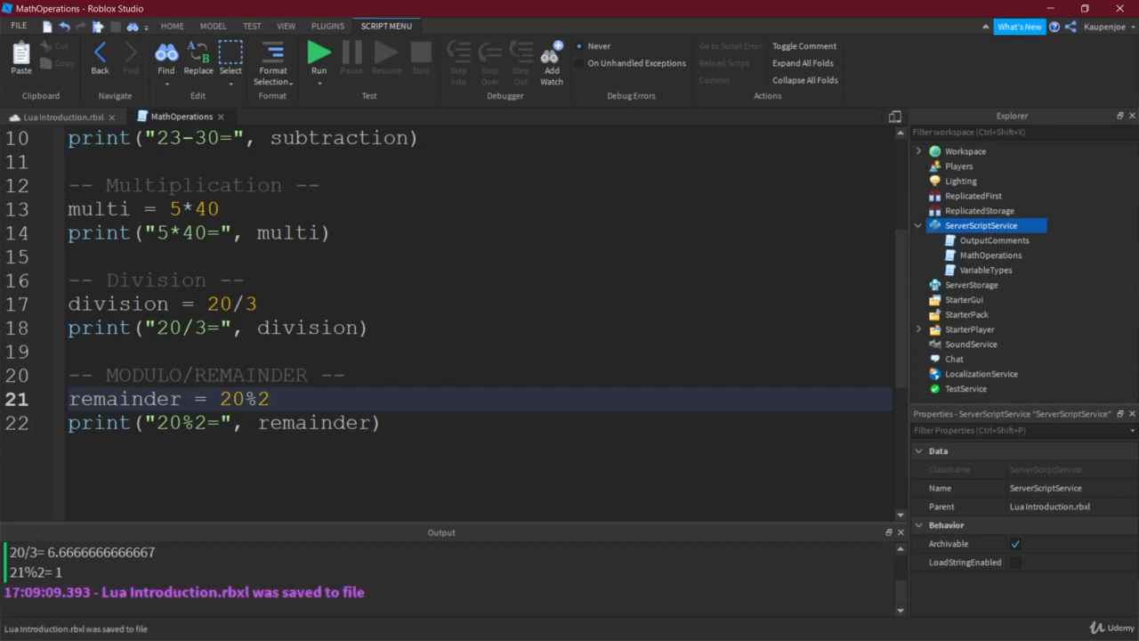
click(402, 422)
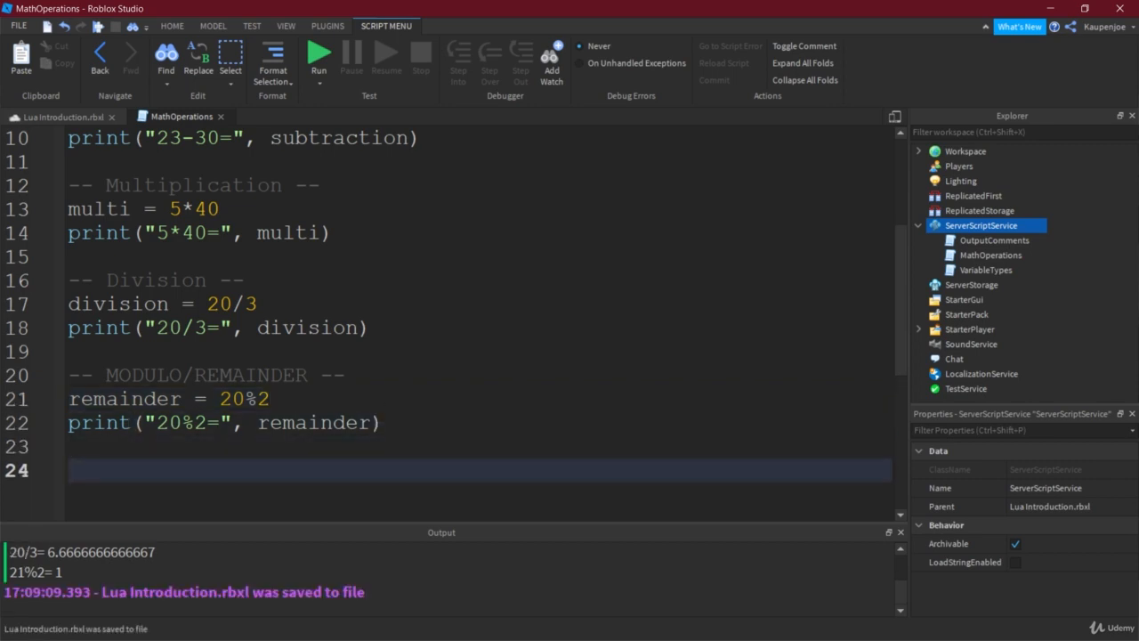
Add an -- INCREMENT & DECREMENT -- comment and the line number = 5.
text(--)
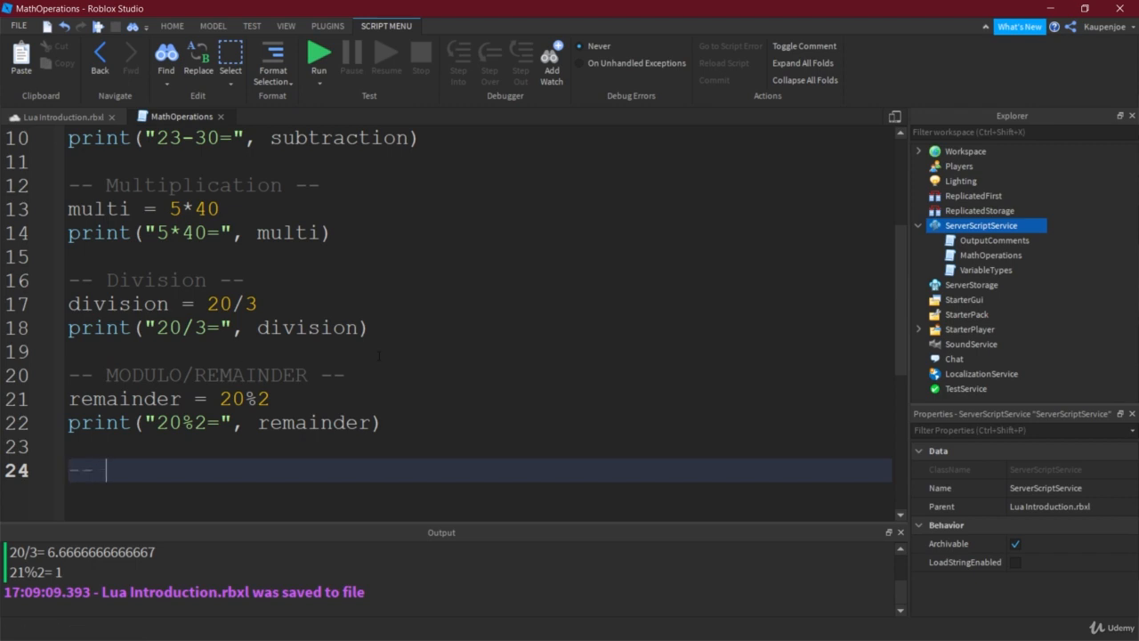
text(INCREMENT &)
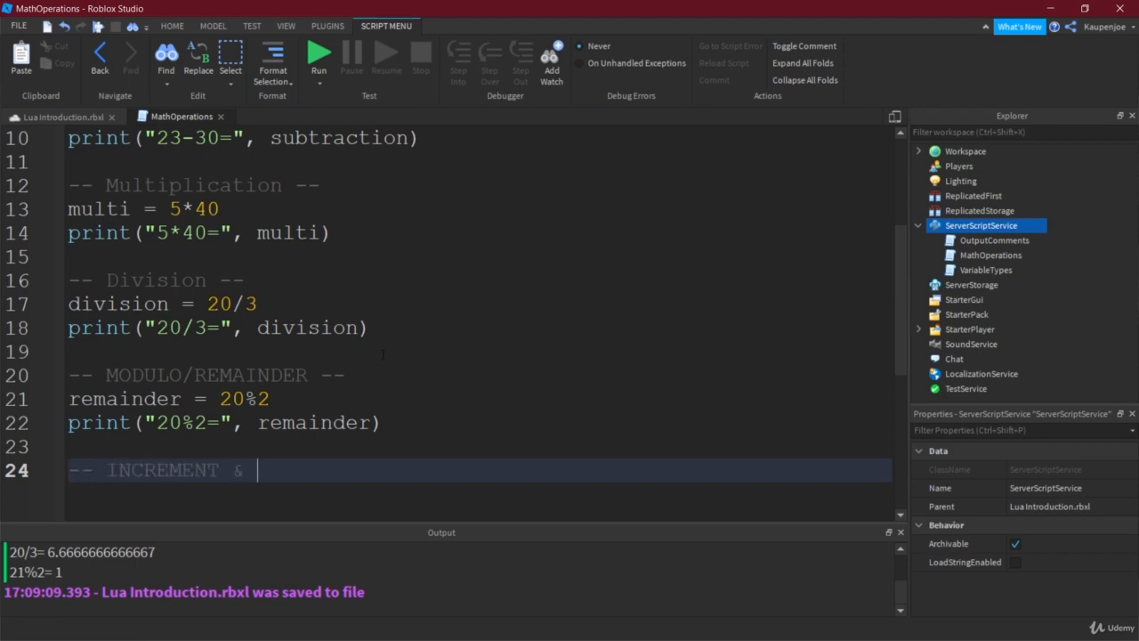
text(DECREMENT --)
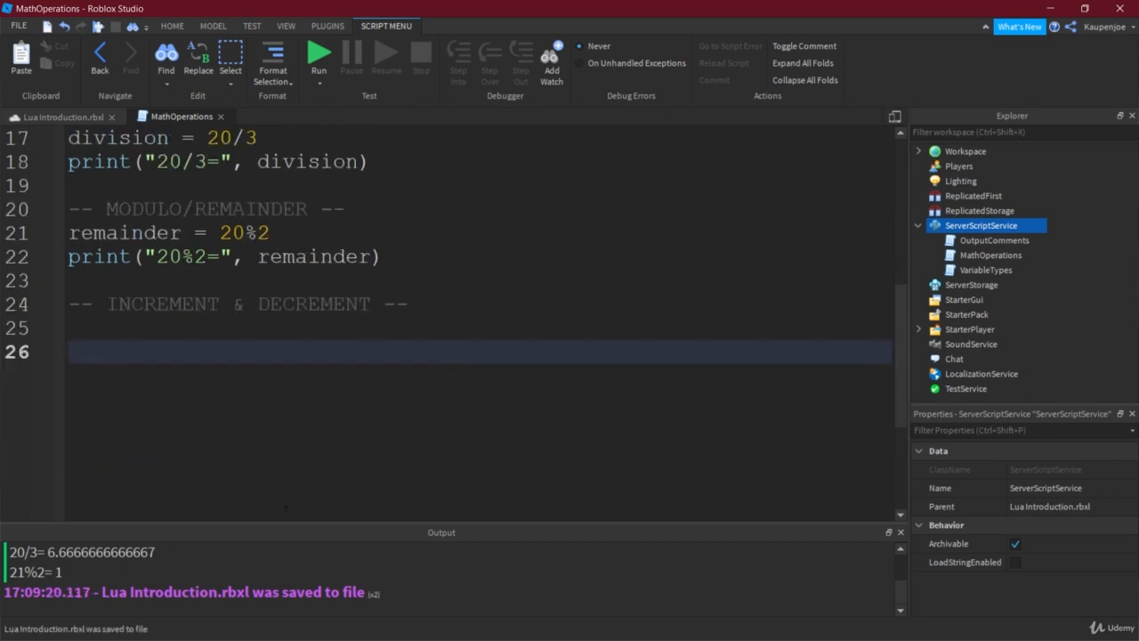
text(number =)
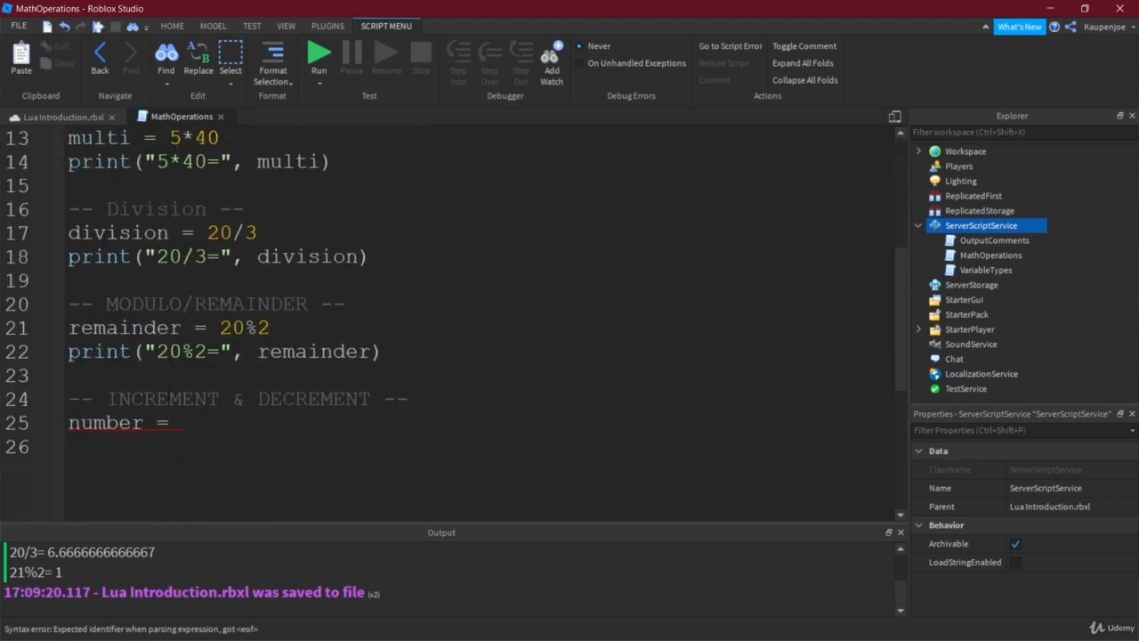
text(5)
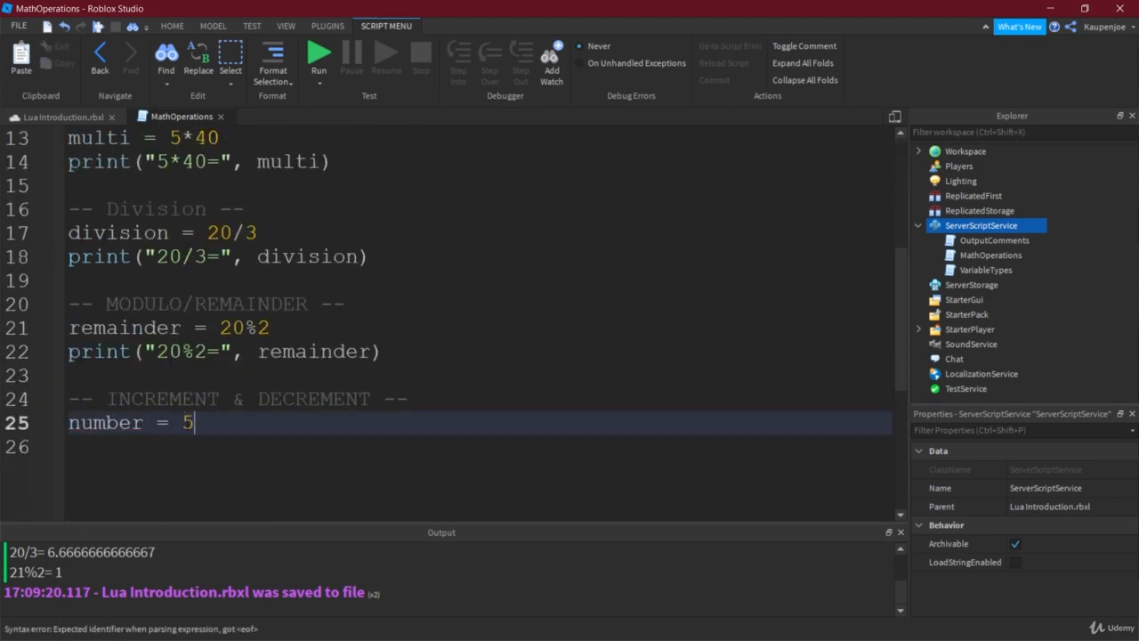
key(Enter)
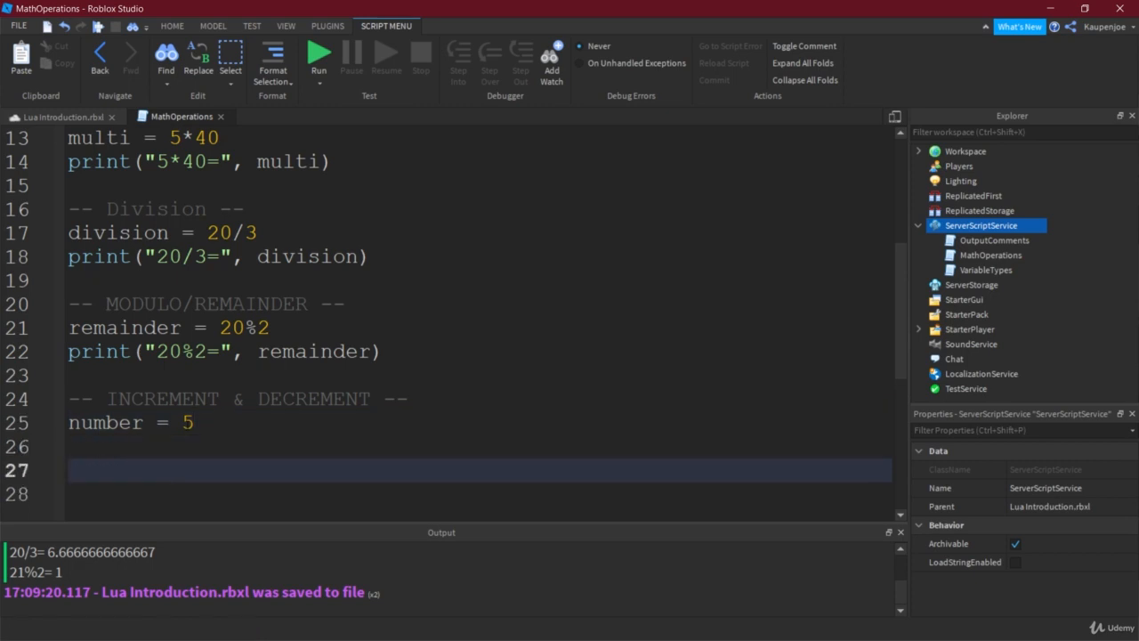
Add comments noting number++ and number-- doesn't work!
text(number++)
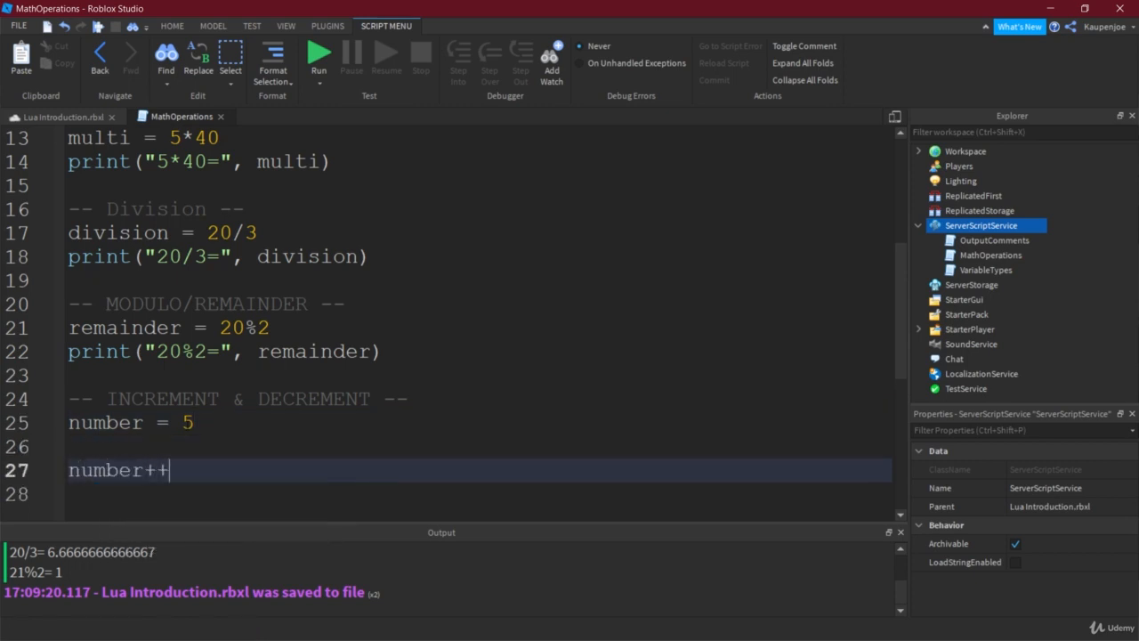
text(;)
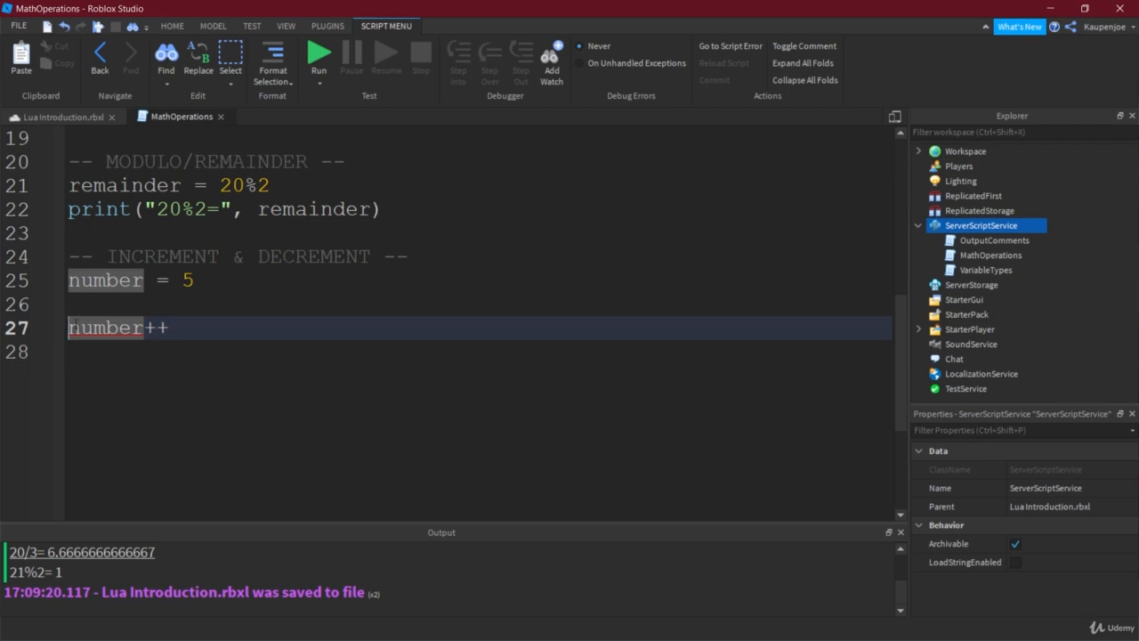
text(--)
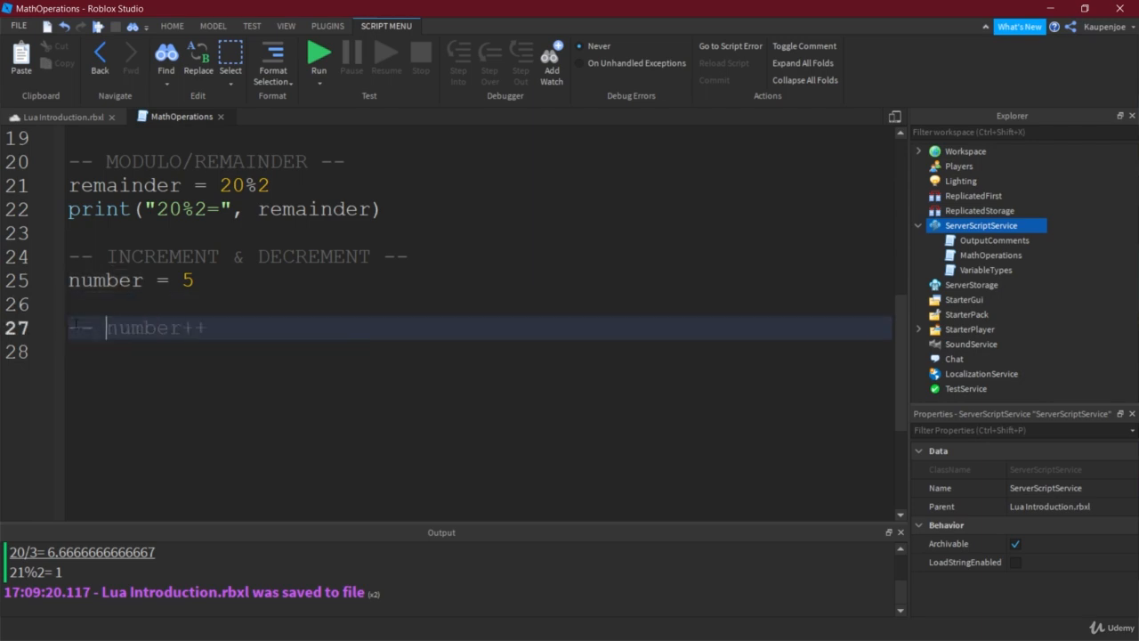
text(doesn't wo)
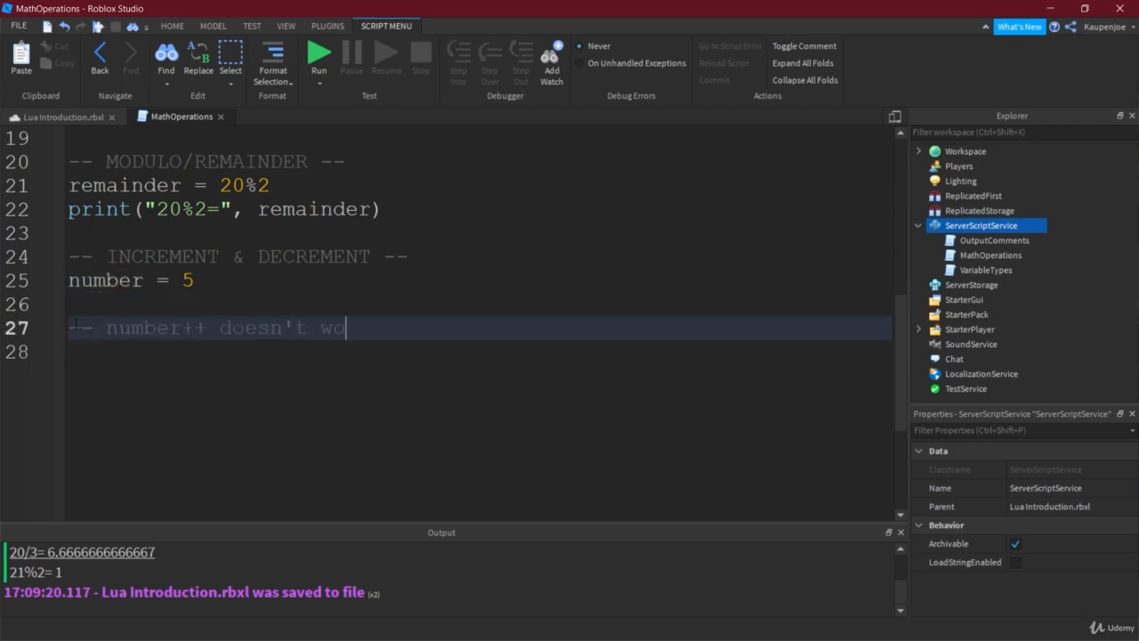
text(rk!)
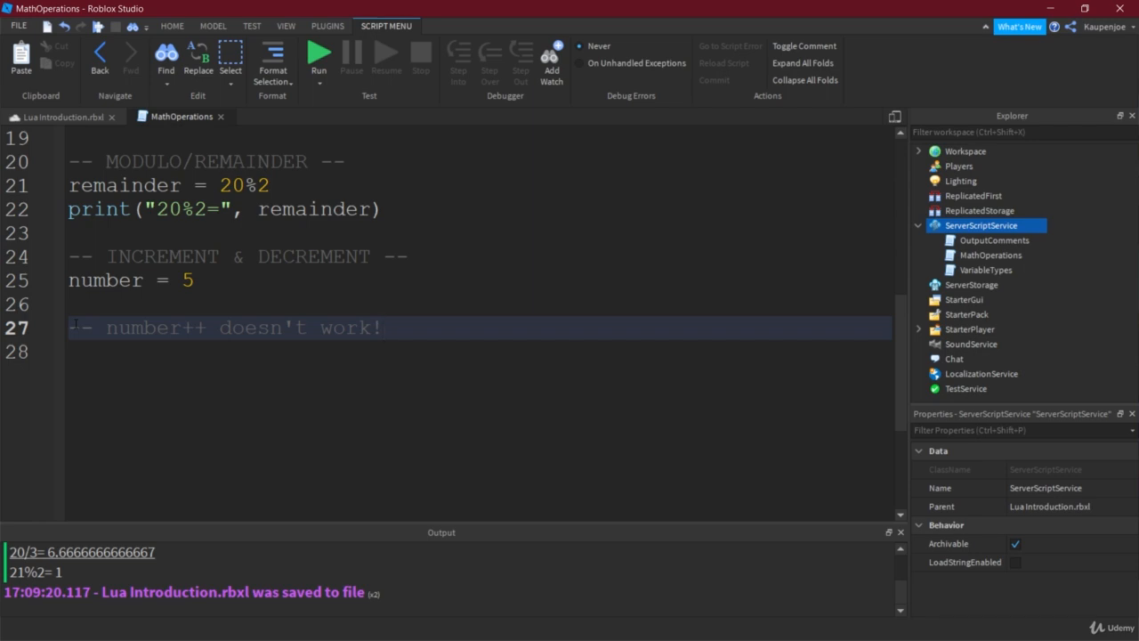
text(-- number-)
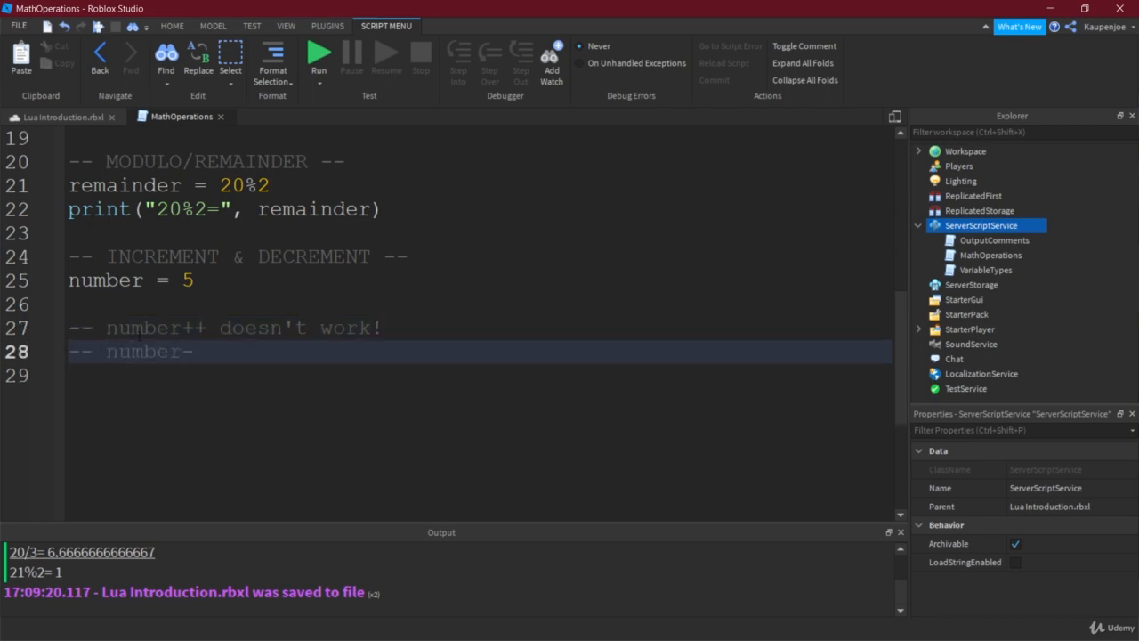
text(- doesn't work!)
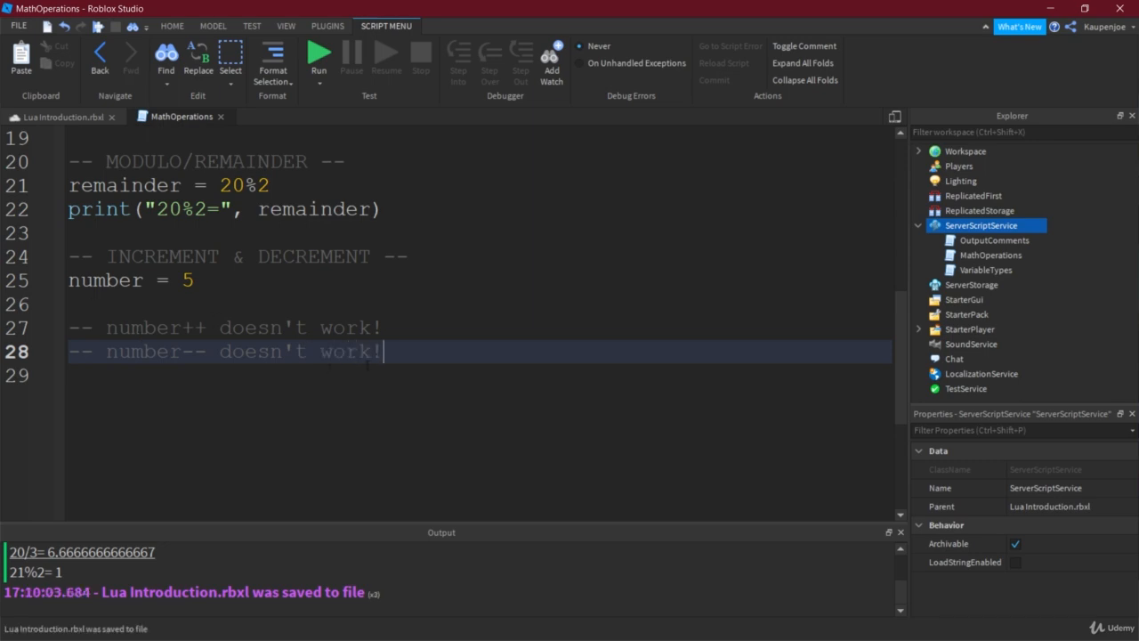
Add the working lines number += 1 and number -= 1 to end the section.
text(number +?)
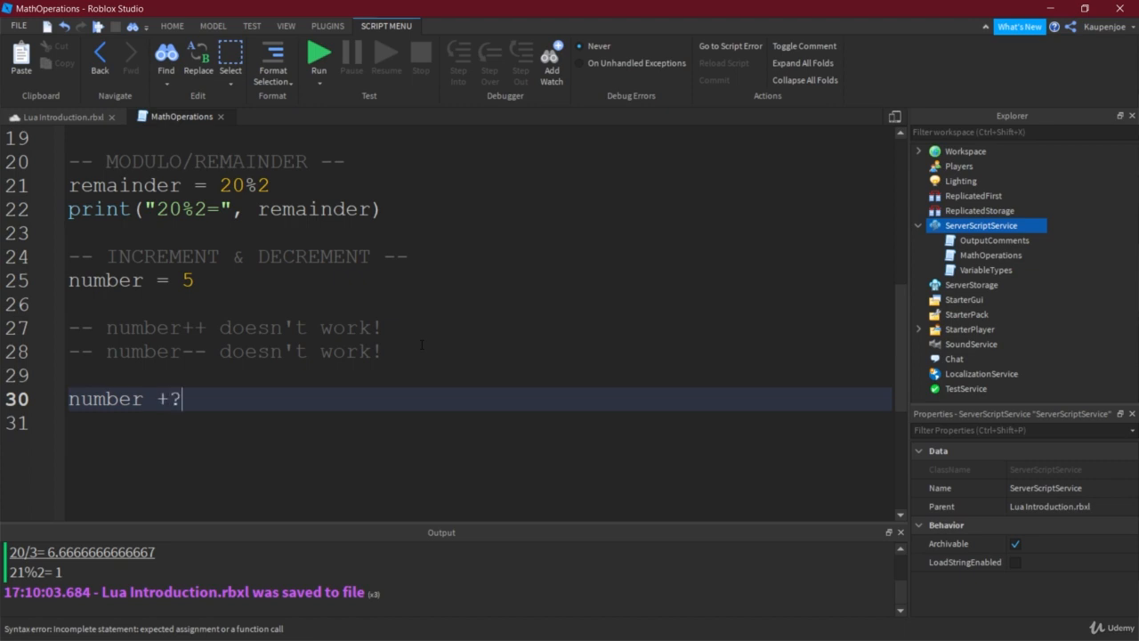
text(= 1)
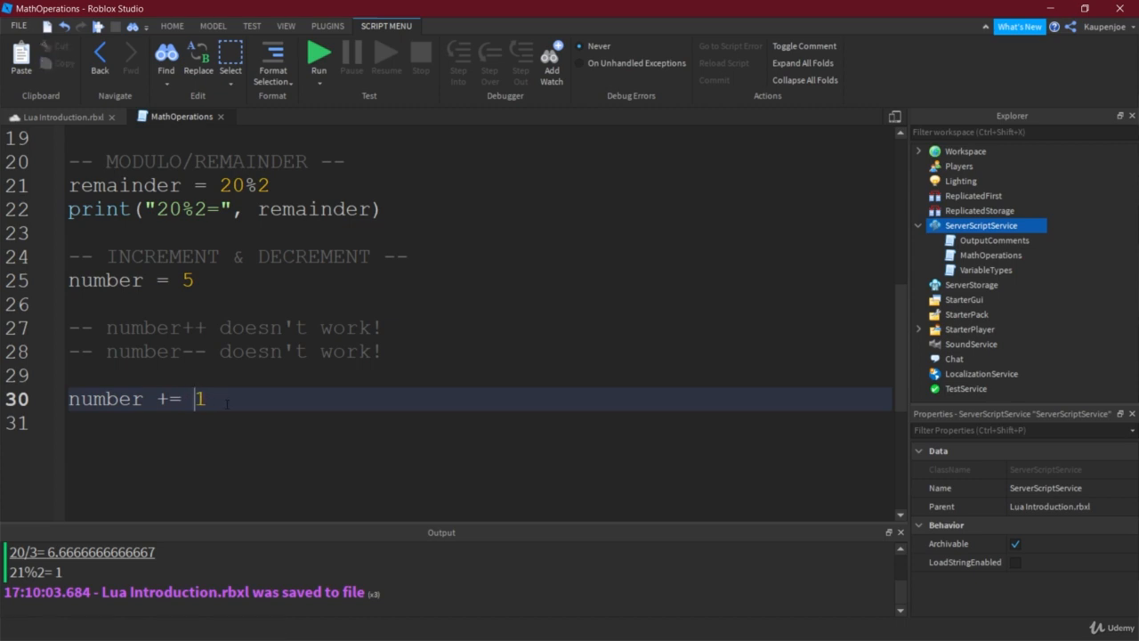
triple_click(134, 399)
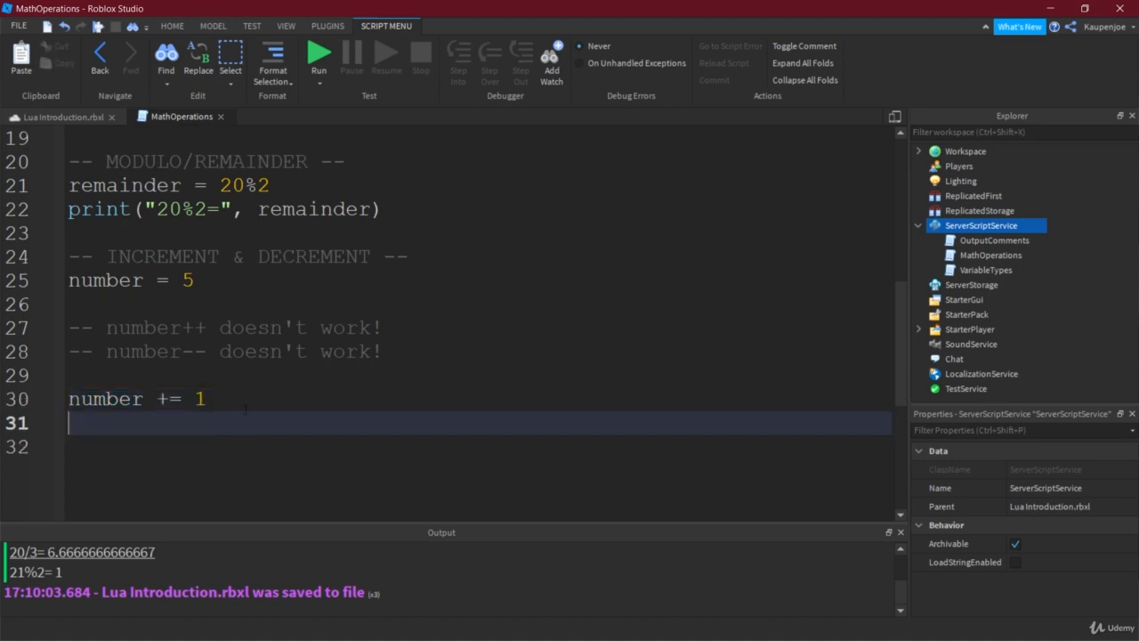
text(number -=)
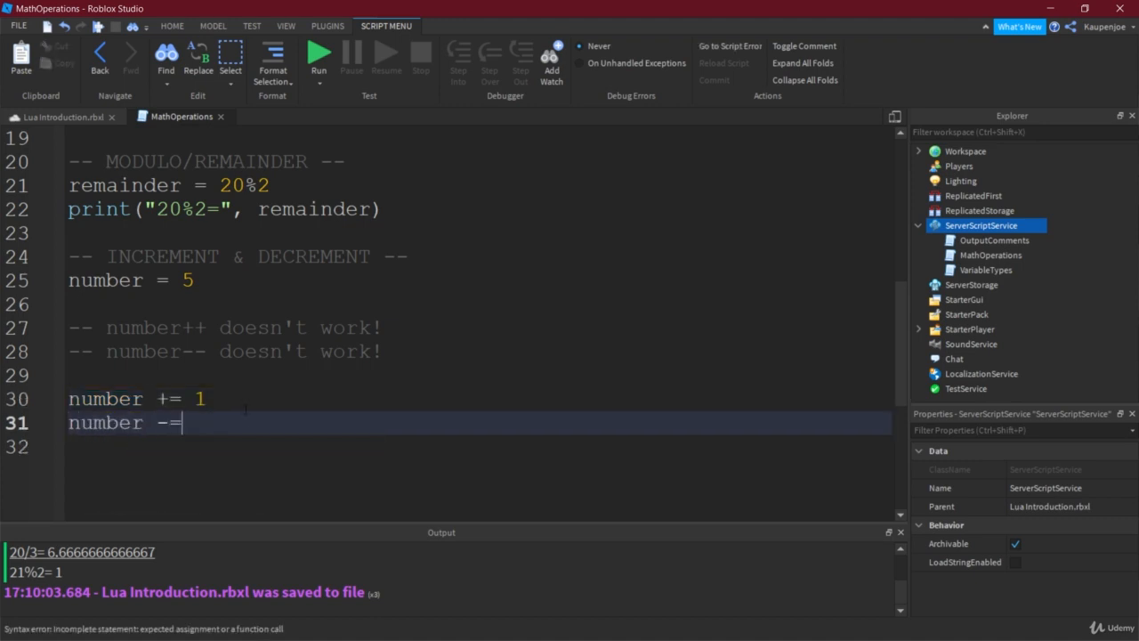
text(1)
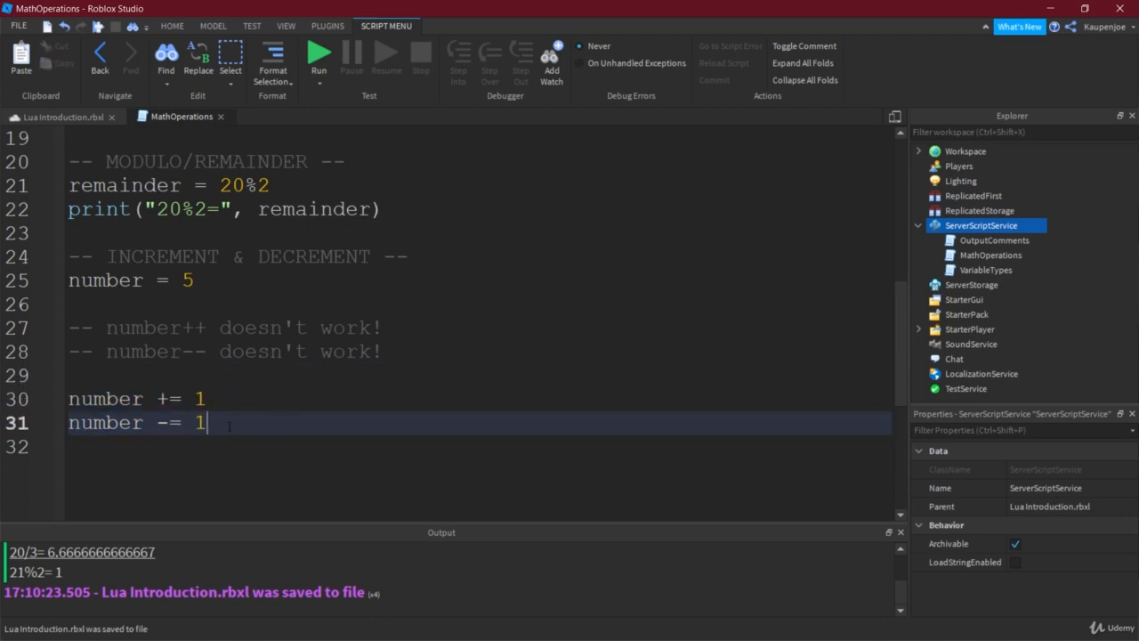
mouse_move(256, 424)
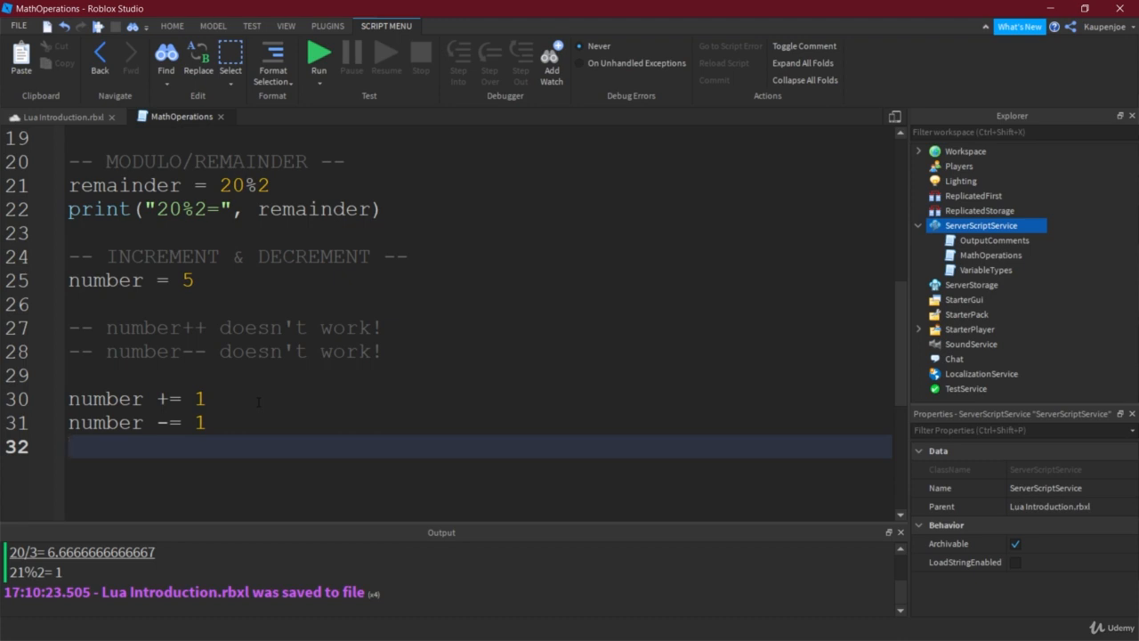
drag(67, 399, 206, 422)
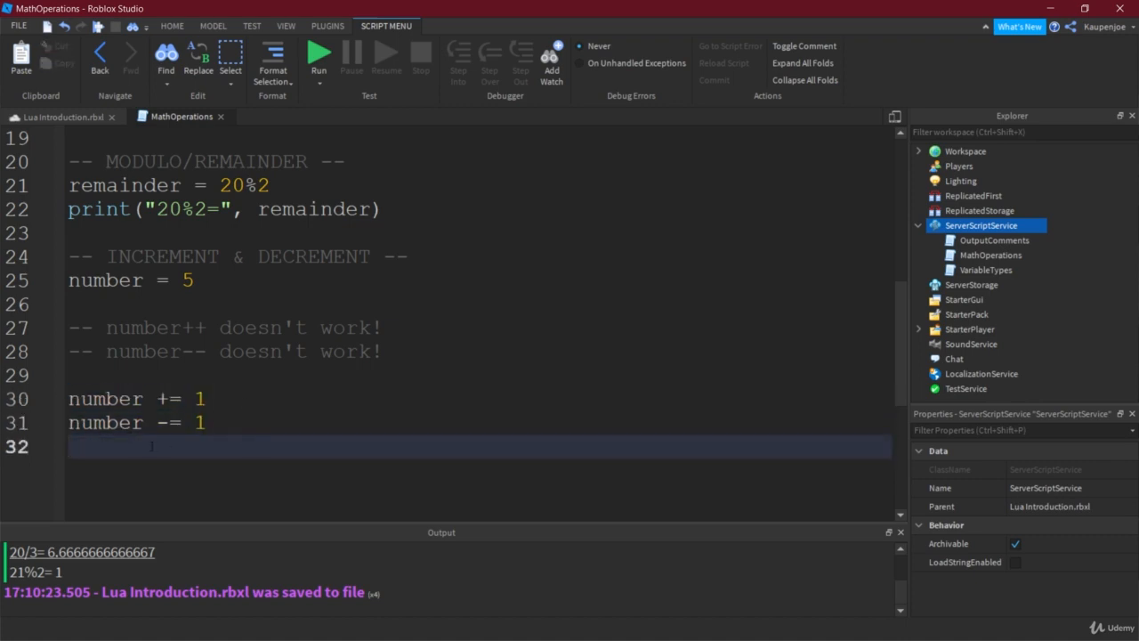
click(210, 424)
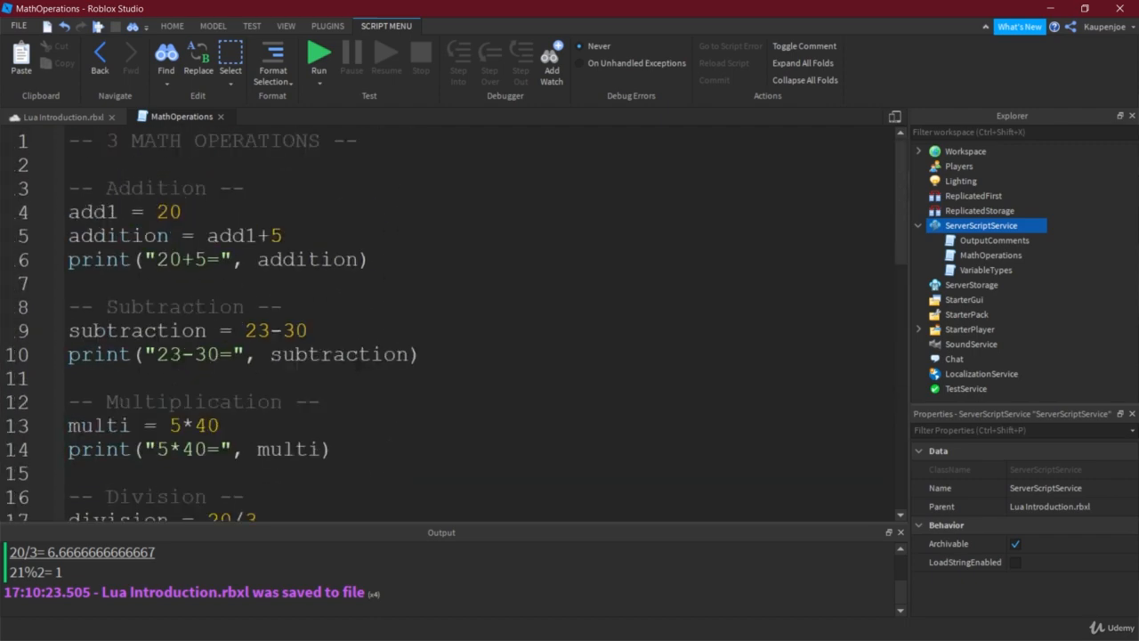
scroll(down, 3)
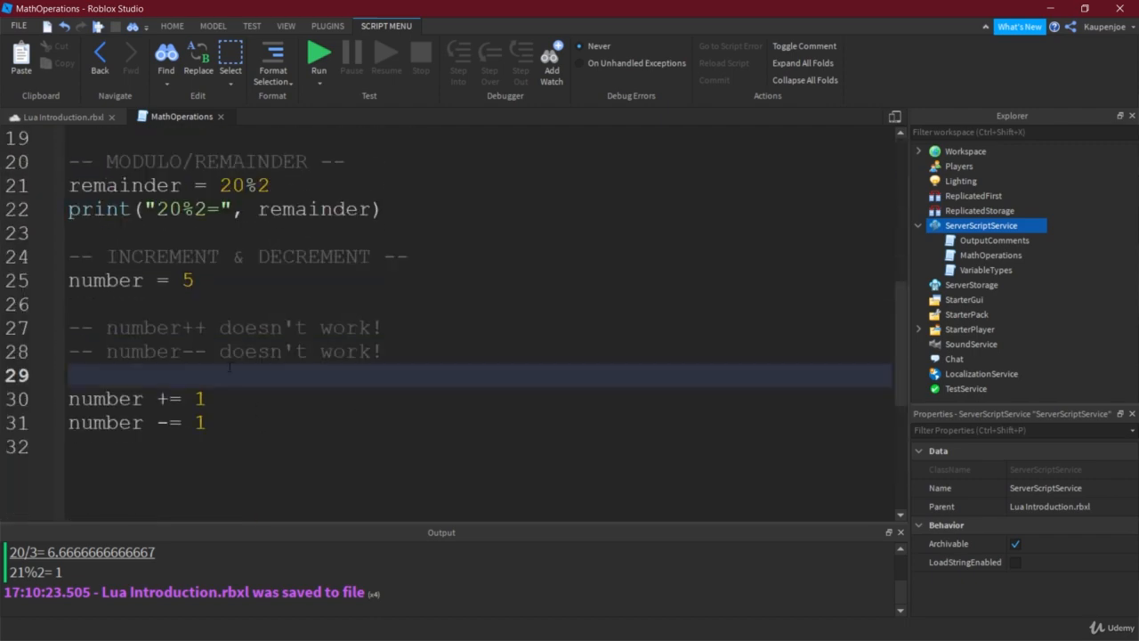